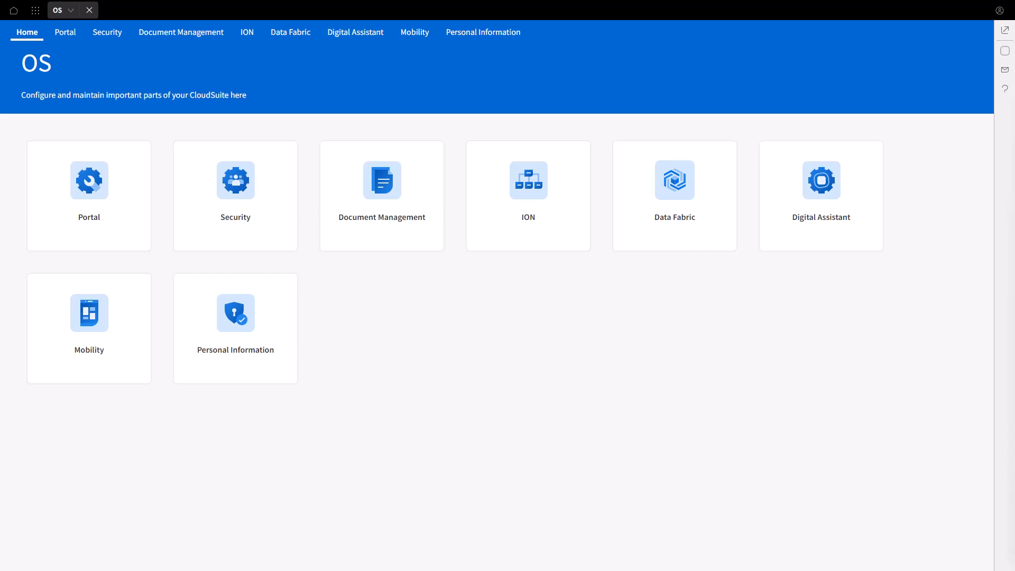
{"action": "mouse_move", "coordinate": [948, 415]}
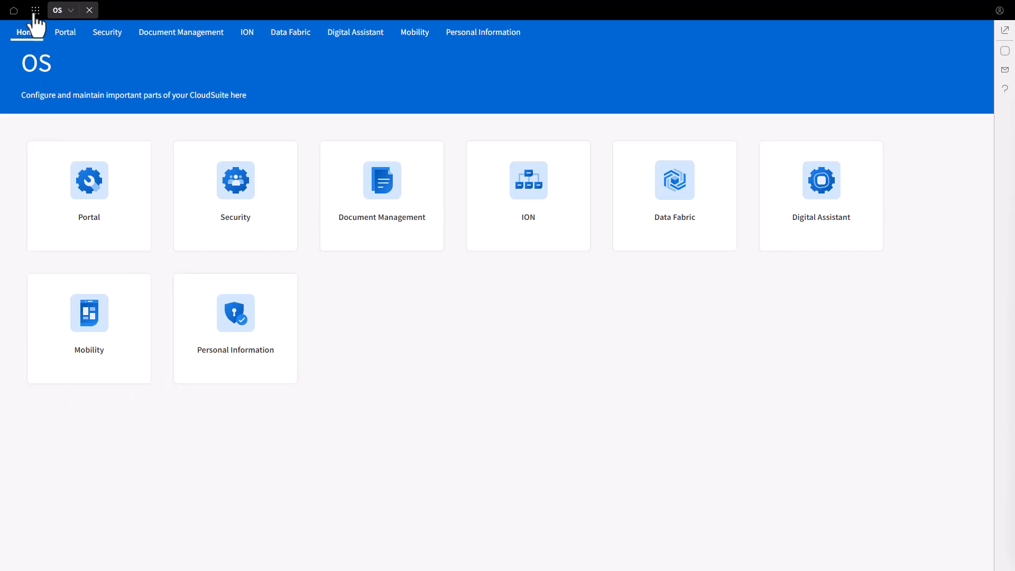
Open Security Administration's Federated Security page and expand its empty identity provider list.
{"action": "left_click", "coordinate": [35, 10]}
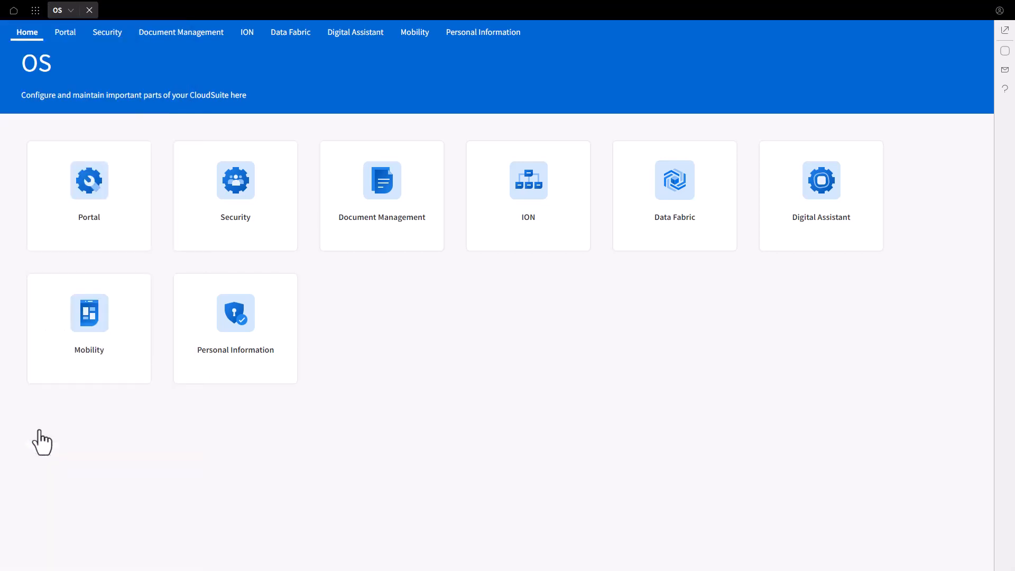
{"action": "mouse_move", "coordinate": [42, 443]}
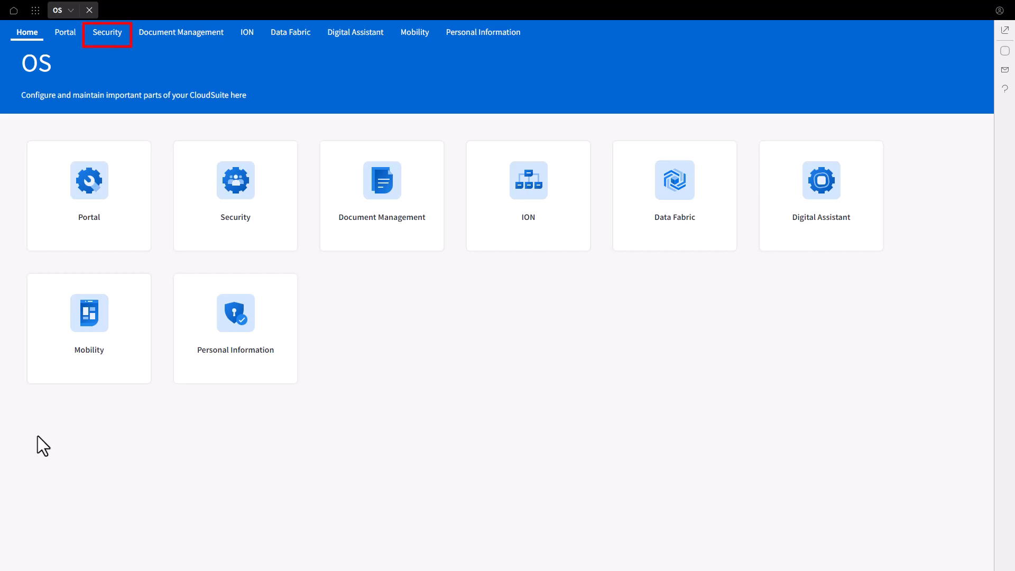
{"action": "left_click", "coordinate": [235, 195]}
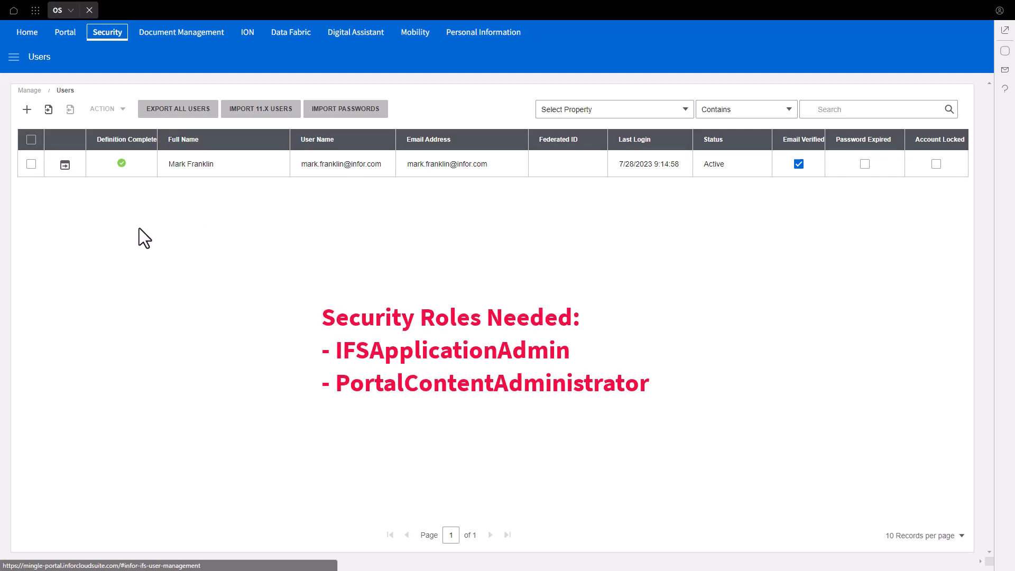
{"action": "mouse_move", "coordinate": [115, 228]}
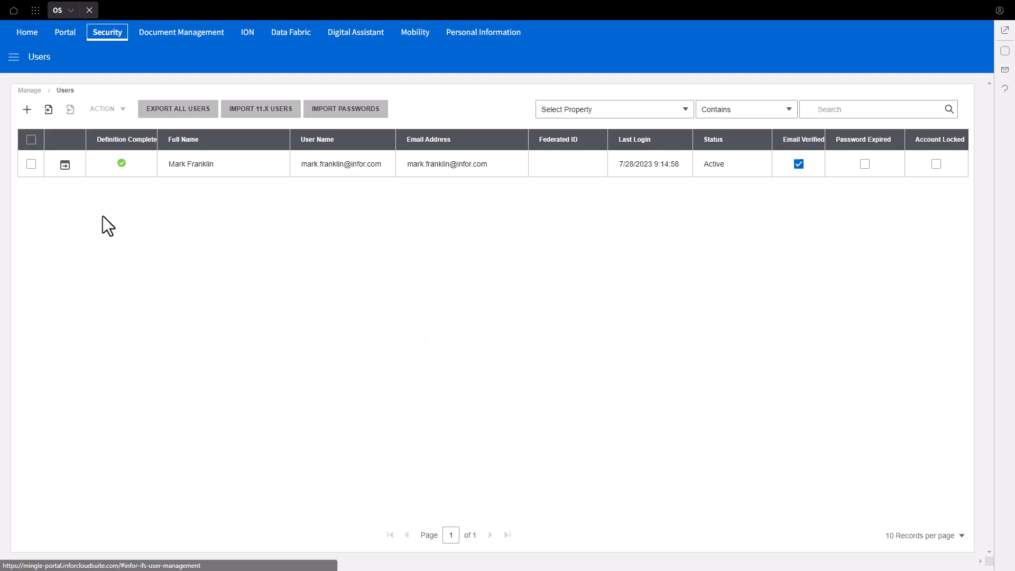
{"action": "mouse_move", "coordinate": [89, 205]}
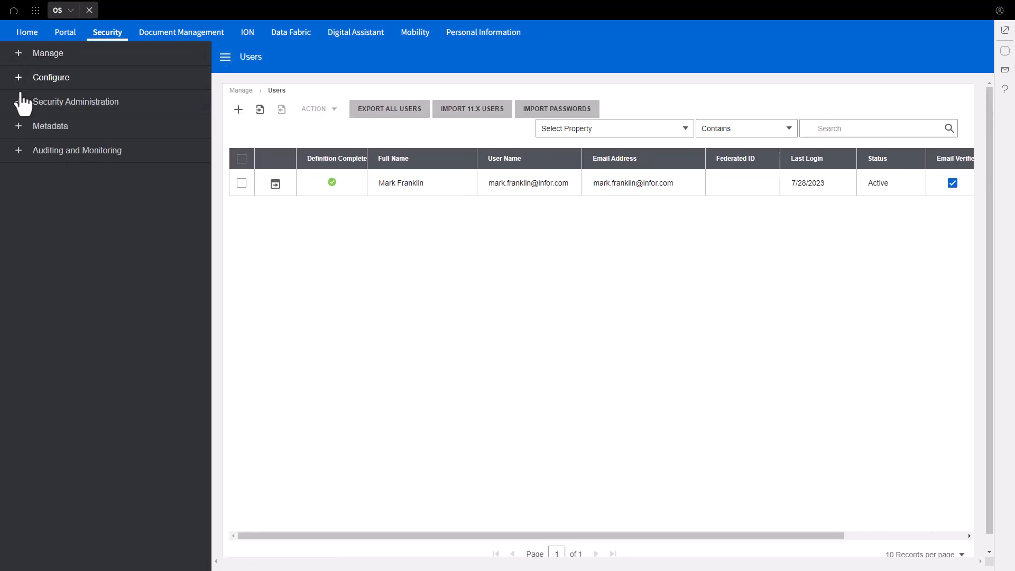
{"action": "left_click", "coordinate": [75, 102]}
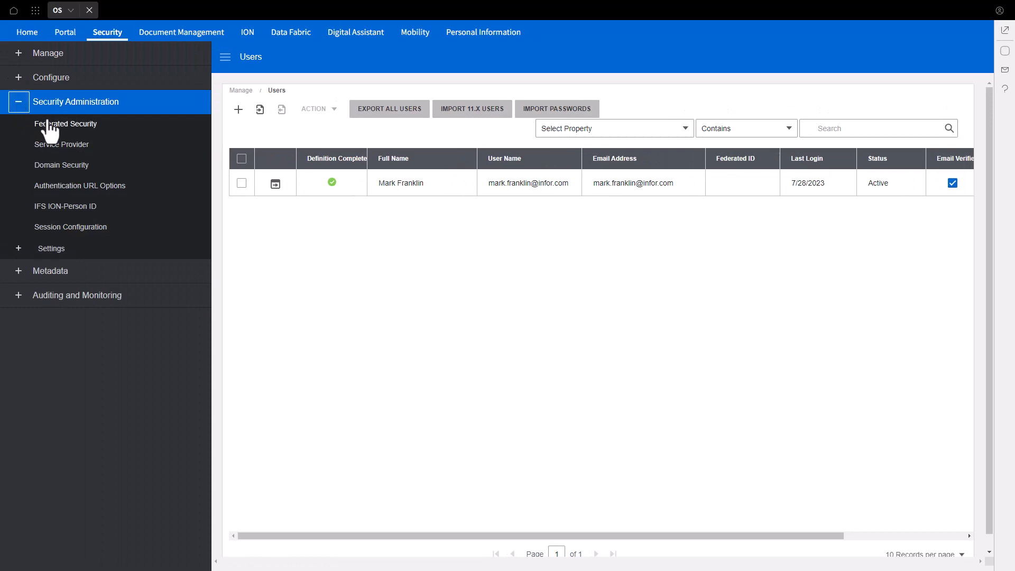
{"action": "left_click", "coordinate": [66, 124]}
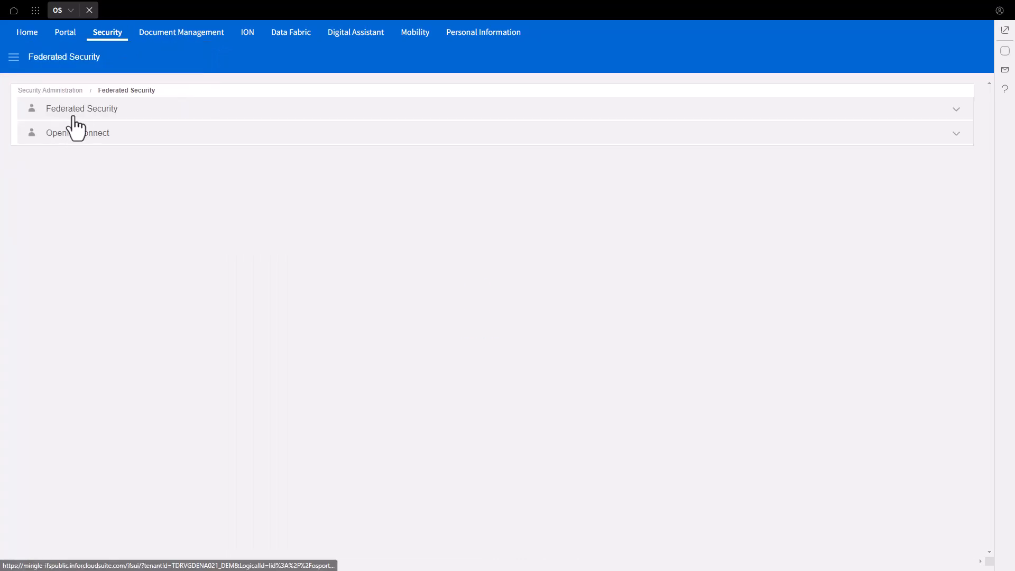
{"action": "left_click", "coordinate": [81, 107]}
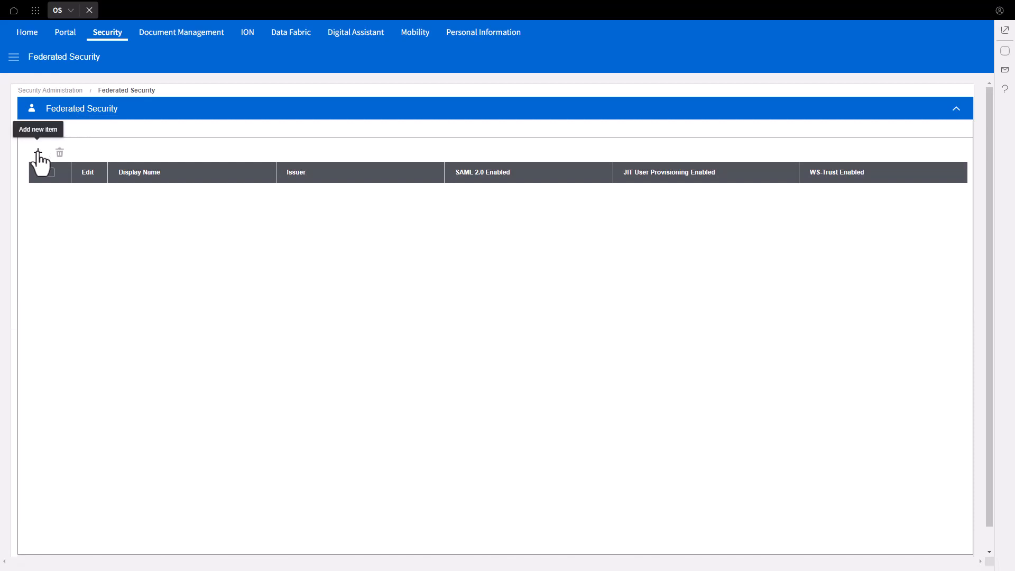
Add a new federated identity provider entry with SAML 2.0 Enabled ticked.
{"action": "left_click", "coordinate": [39, 153]}
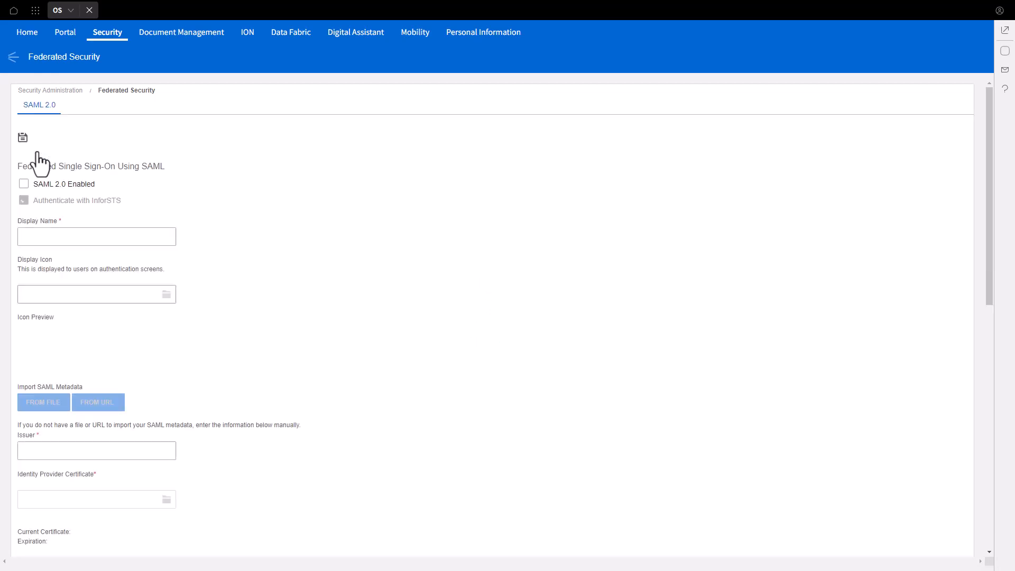
{"action": "left_click", "coordinate": [24, 184]}
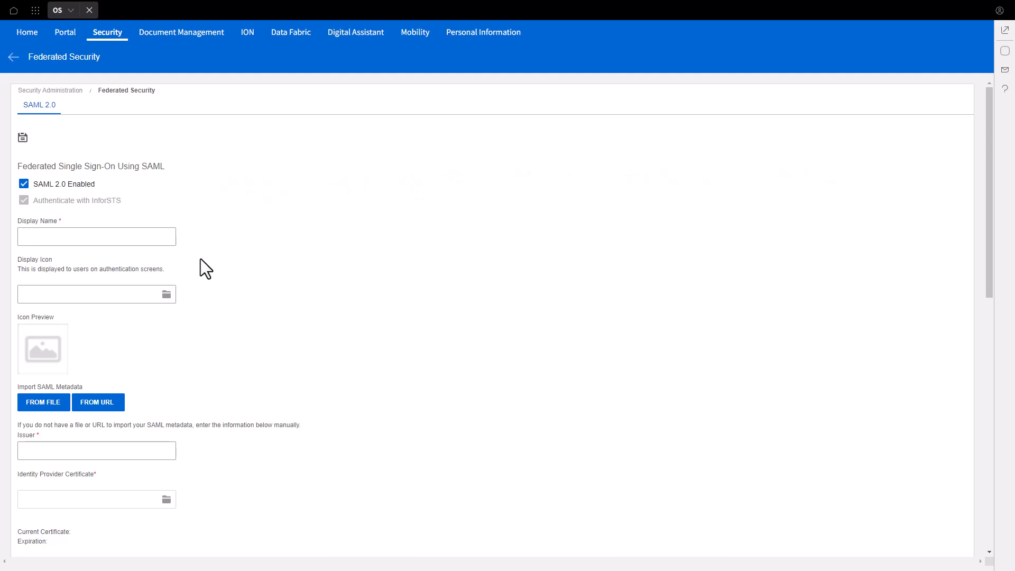
Export the SAML metadata XML from Service Provider Information, then close that panel.
{"action": "scroll", "scroll_direction": "down", "scroll_amount": 3}
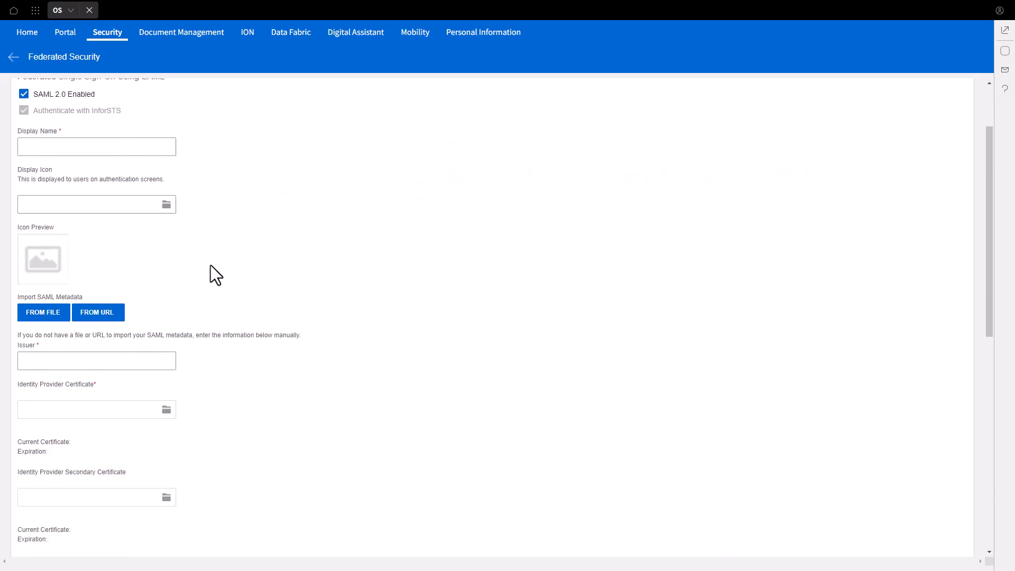
{"action": "scroll", "scroll_direction": "down", "scroll_amount": 3}
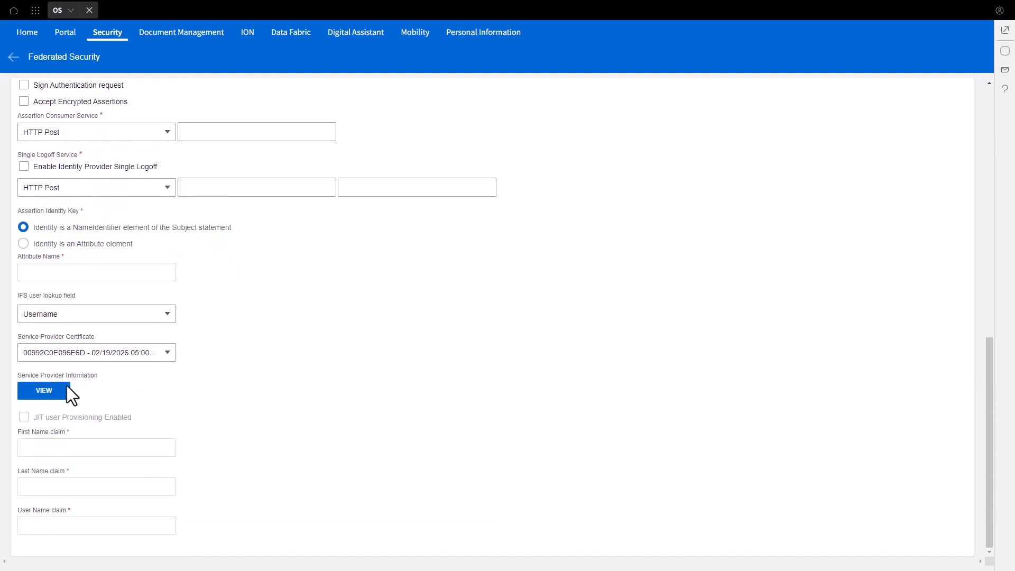
{"action": "left_click", "coordinate": [43, 390]}
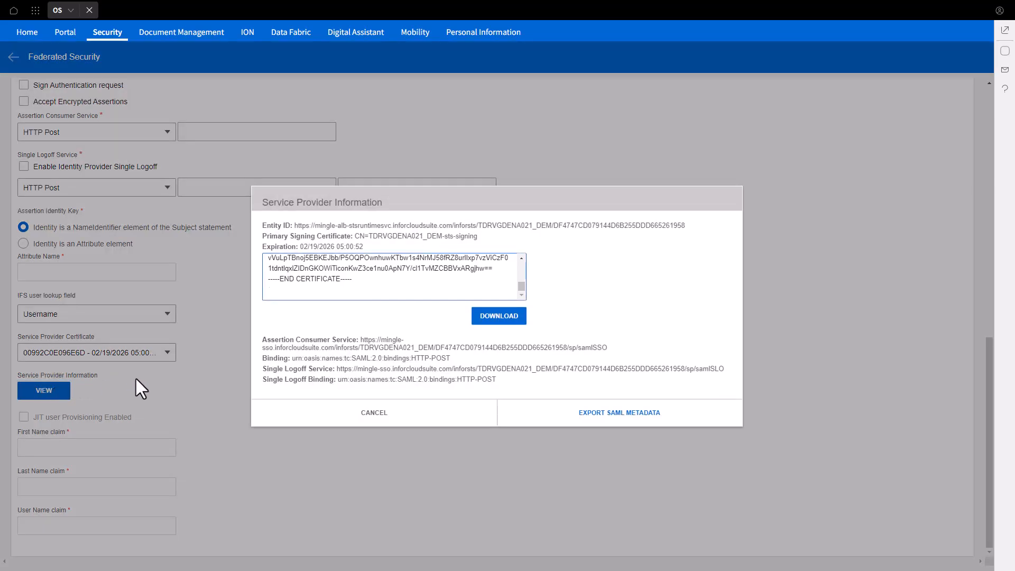
{"action": "mouse_move", "coordinate": [550, 401]}
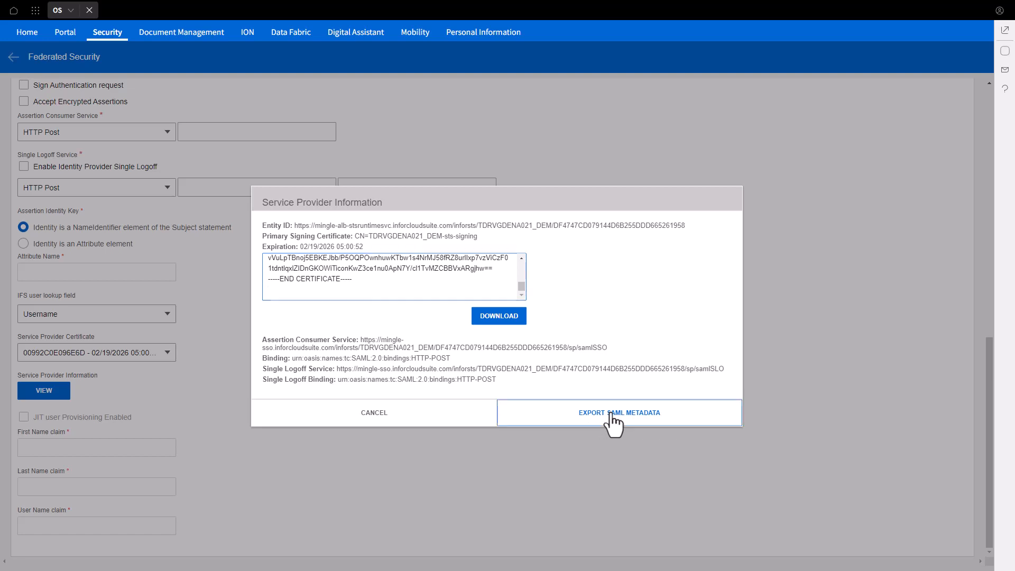
{"action": "left_click", "coordinate": [617, 412]}
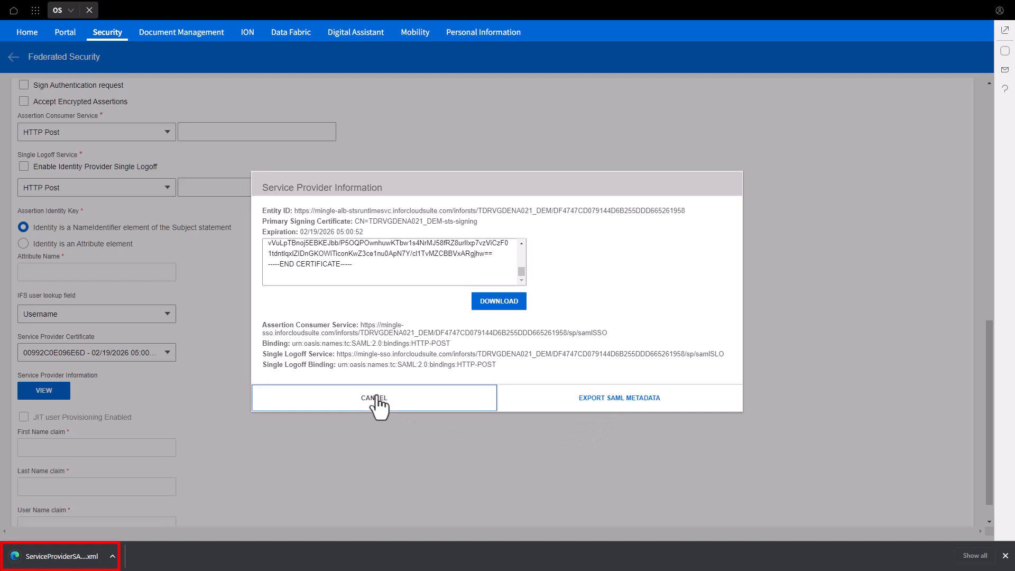
{"action": "left_click", "coordinate": [374, 398]}
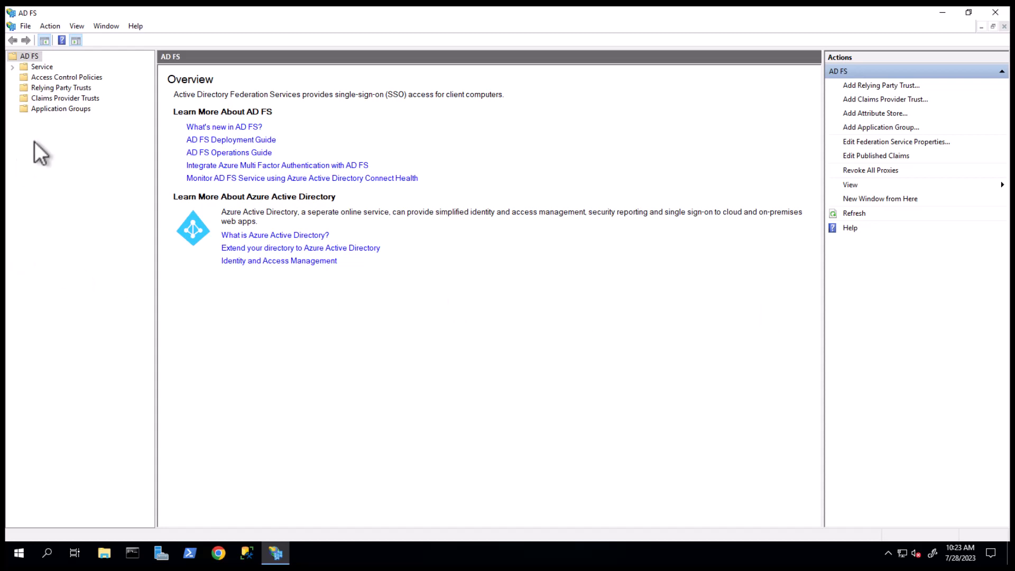
Launch the Add Relying Party Trust wizard as a claims-aware trust.
{"action": "left_click", "coordinate": [61, 87]}
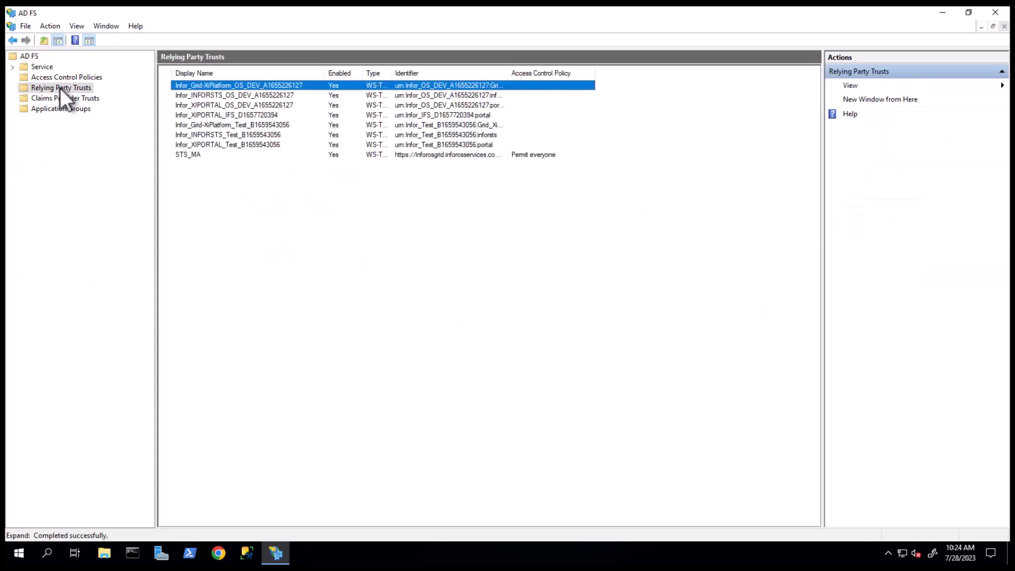
{"action": "left_click", "coordinate": [239, 84]}
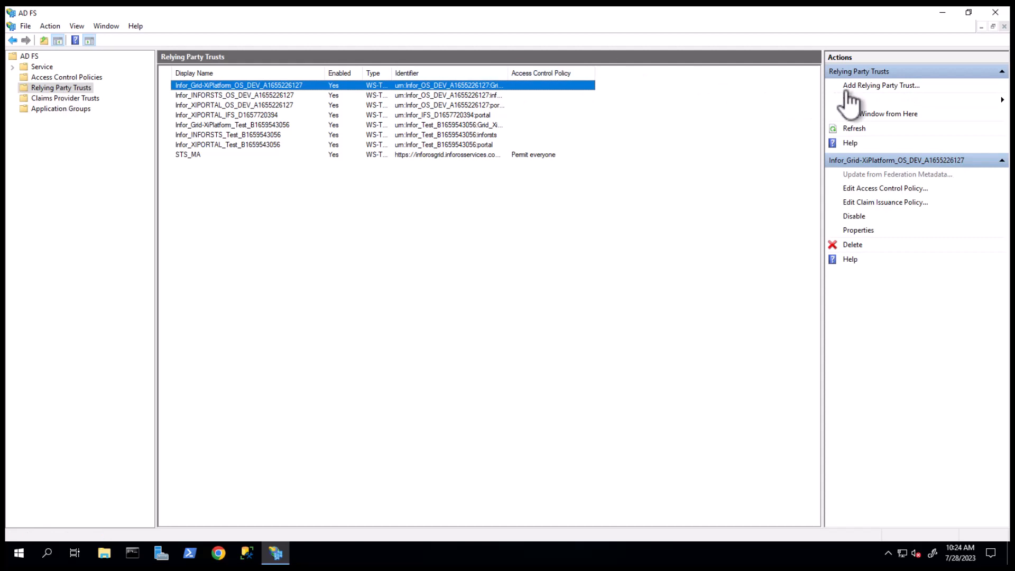
{"action": "mouse_move", "coordinate": [879, 90]}
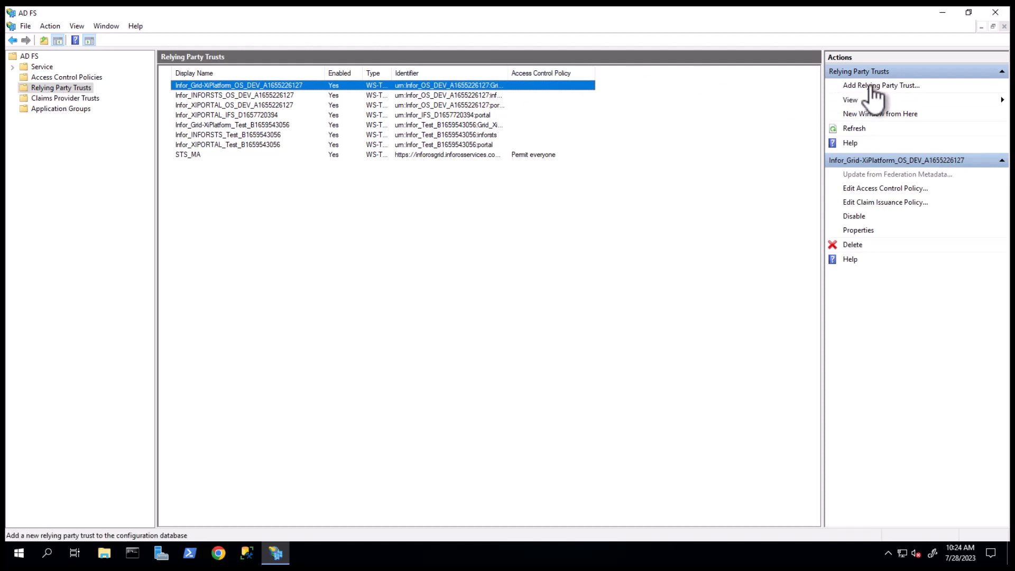
{"action": "left_click", "coordinate": [880, 85]}
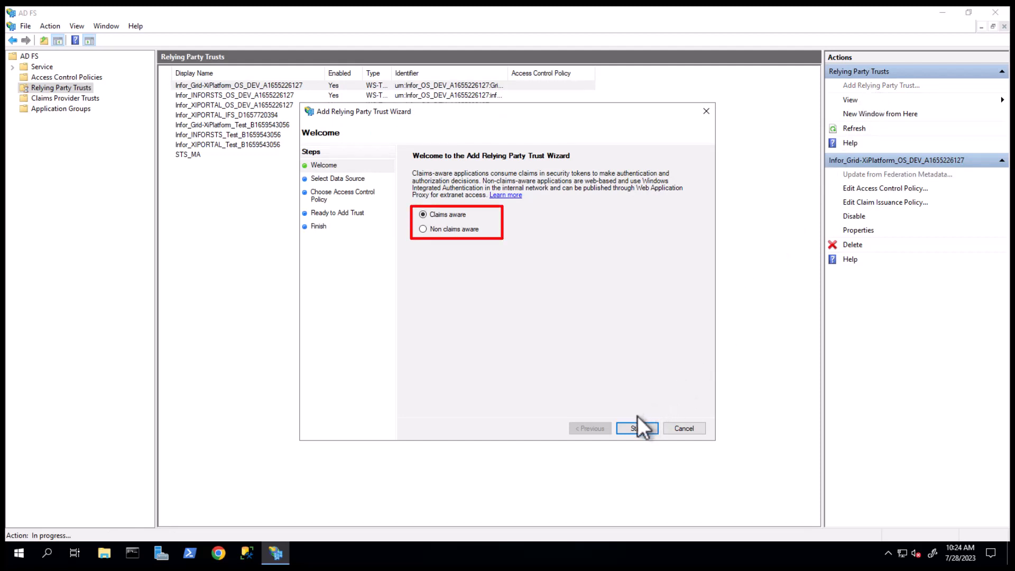
{"action": "left_click", "coordinate": [636, 428]}
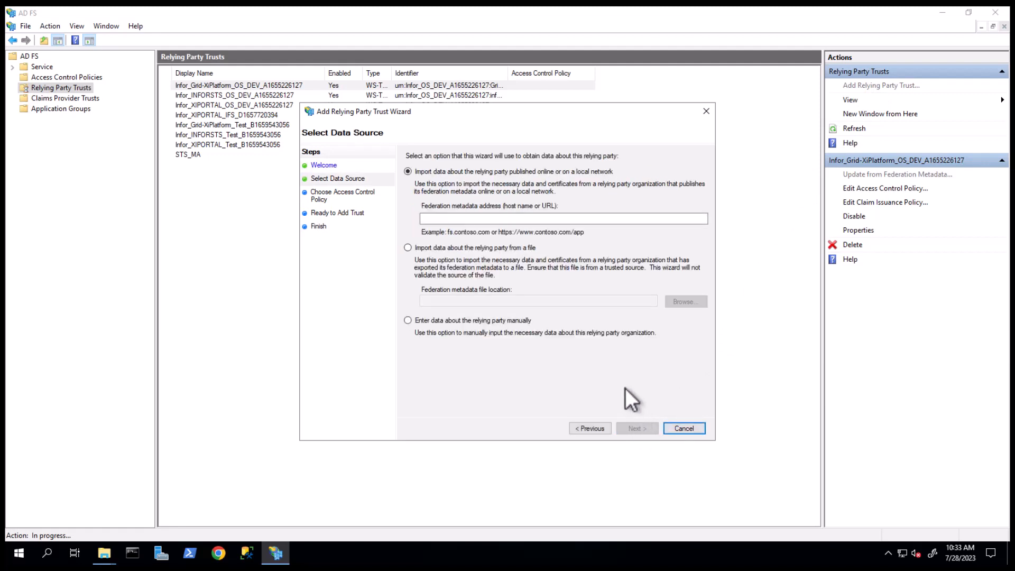
{"action": "mouse_move", "coordinate": [463, 309]}
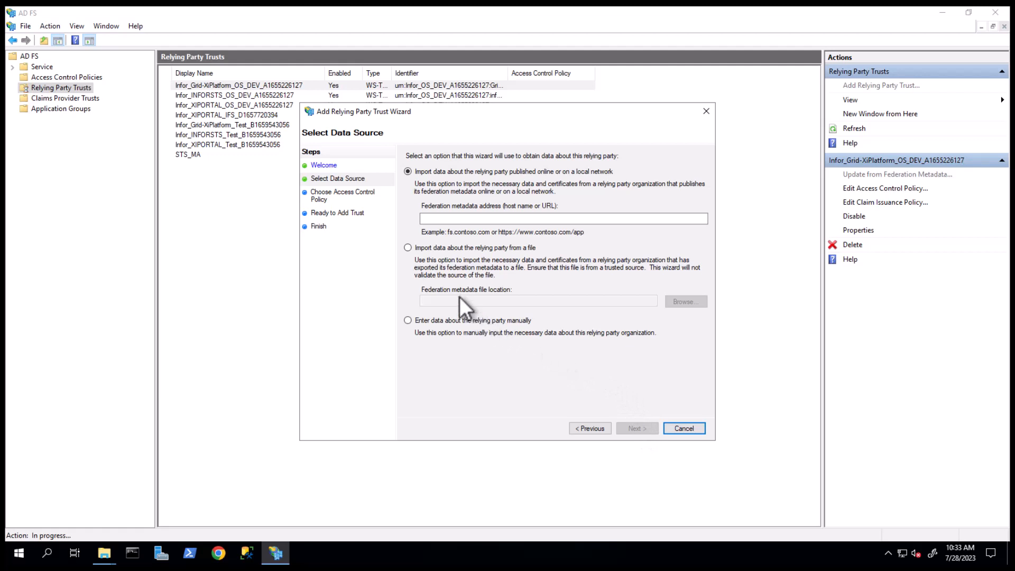
Import the ServiceProviderSAMLMetadata file from Downloads and begin the display name 'Cloudsuite DEM'.
{"action": "left_click", "coordinate": [408, 248]}
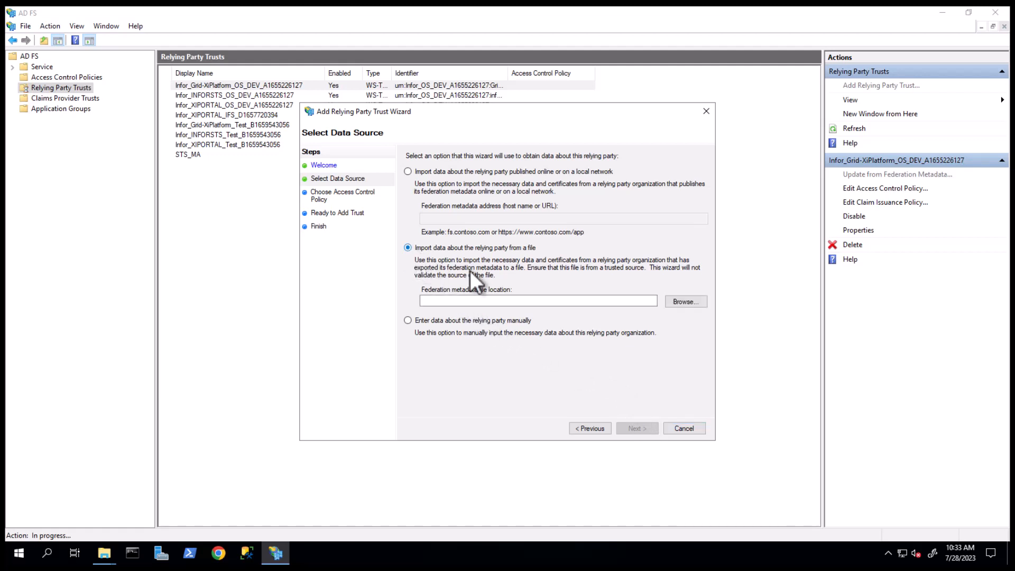
{"action": "left_click", "coordinate": [685, 300]}
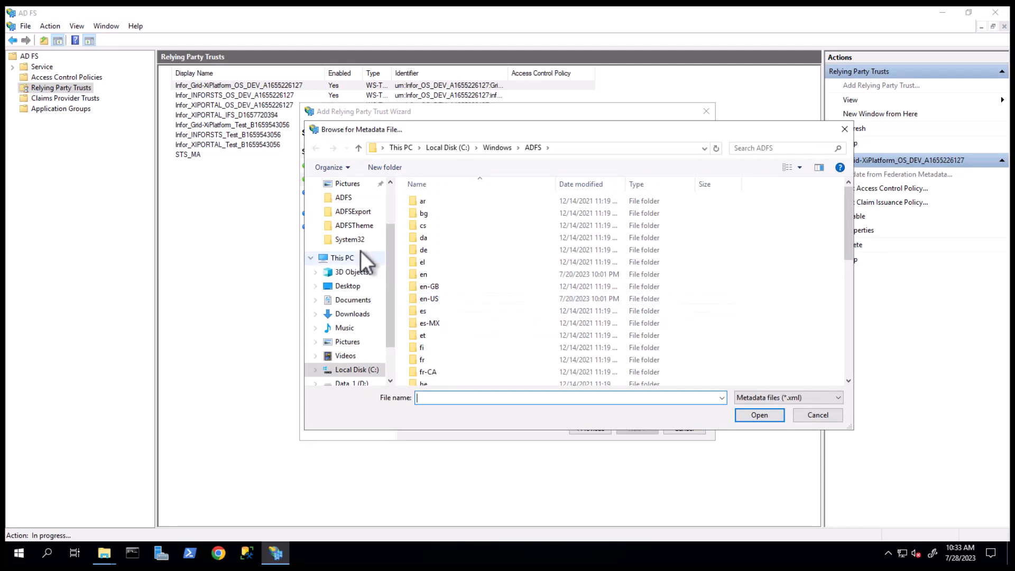
{"action": "left_click", "coordinate": [353, 314]}
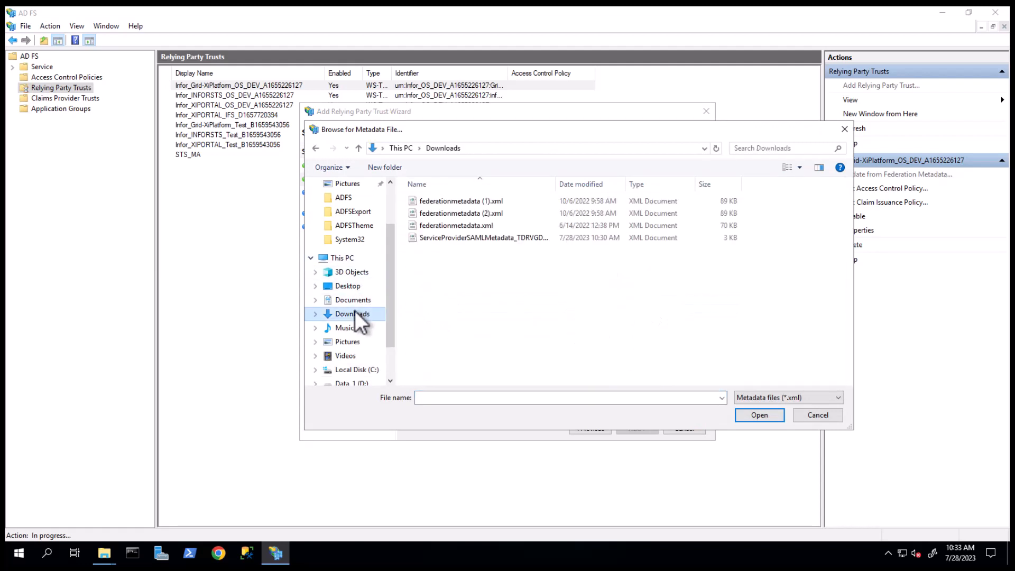
{"action": "mouse_move", "coordinate": [482, 237]}
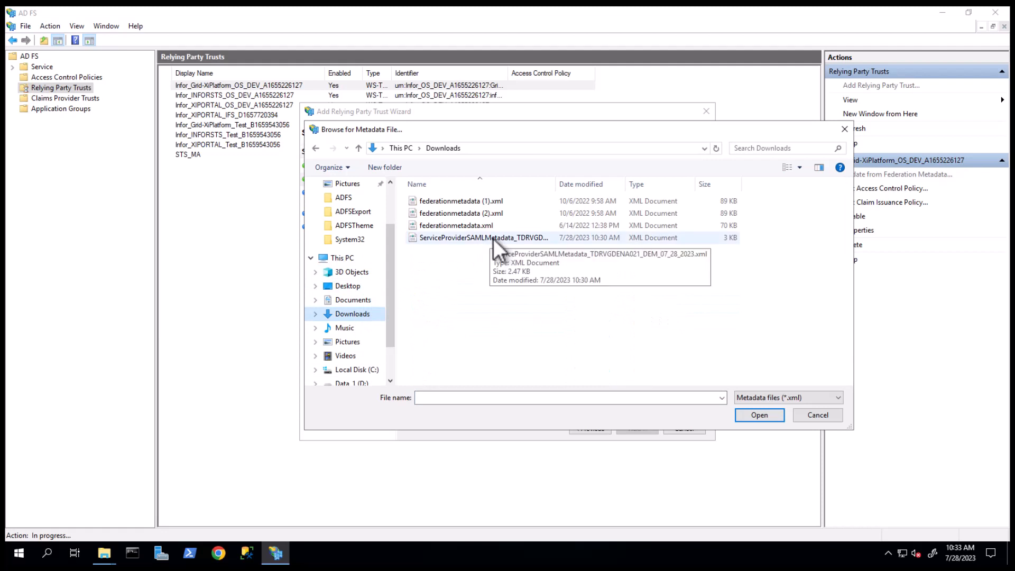
{"action": "left_click", "coordinate": [758, 415]}
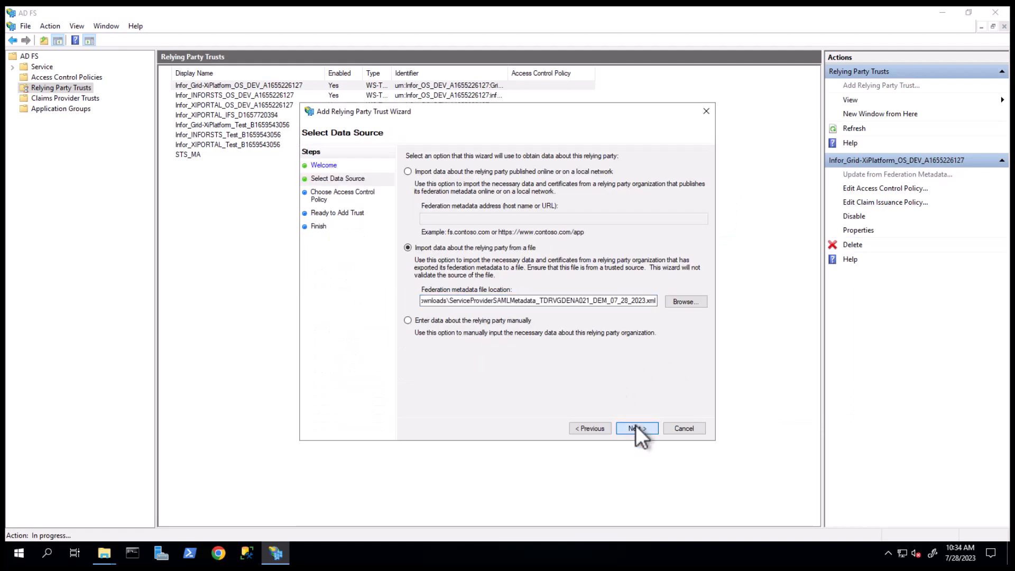
{"action": "left_click", "coordinate": [635, 428]}
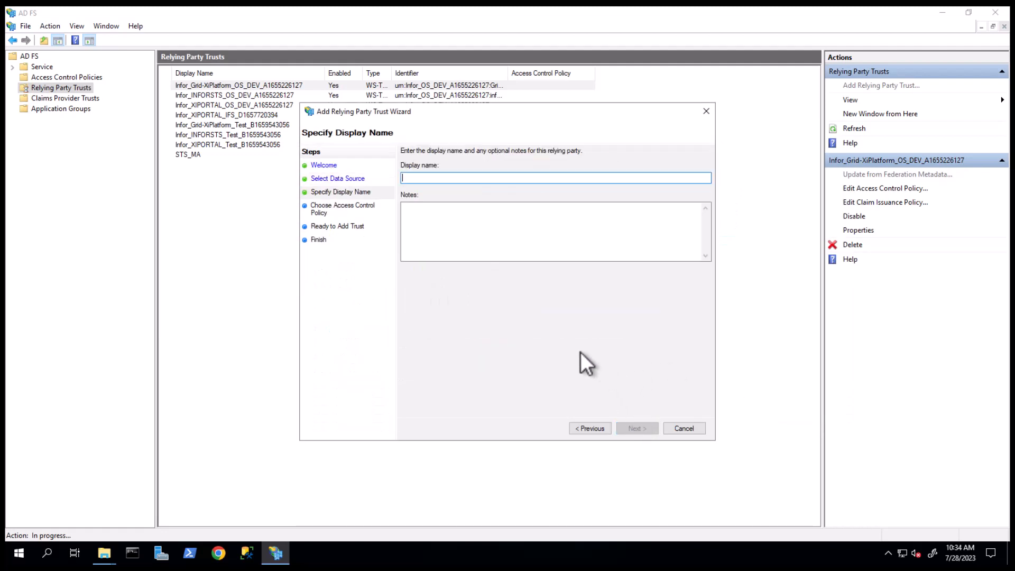
{"action": "mouse_move", "coordinate": [423, 184]}
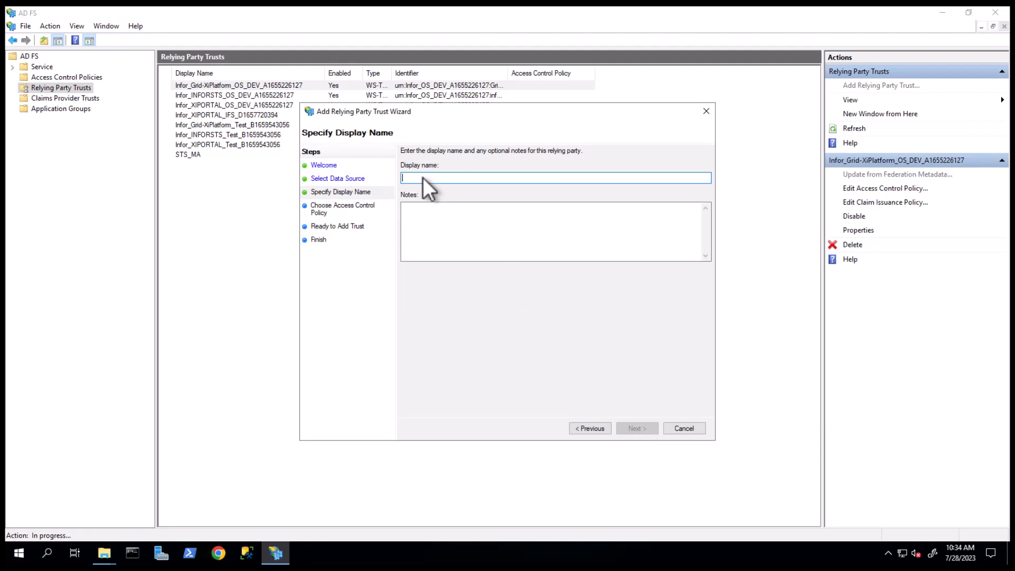
{"action": "type", "text": "Cloudsuite"}
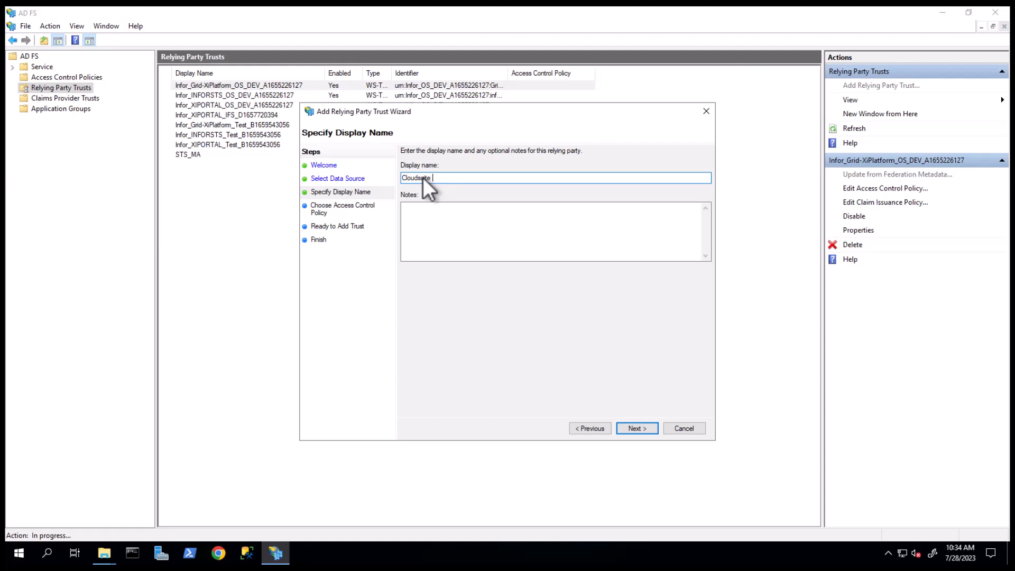
Complete the 'Cloudsuite DEM' name, keep Permit everyone, and add the trust.
{"action": "type", "text": "DEM"}
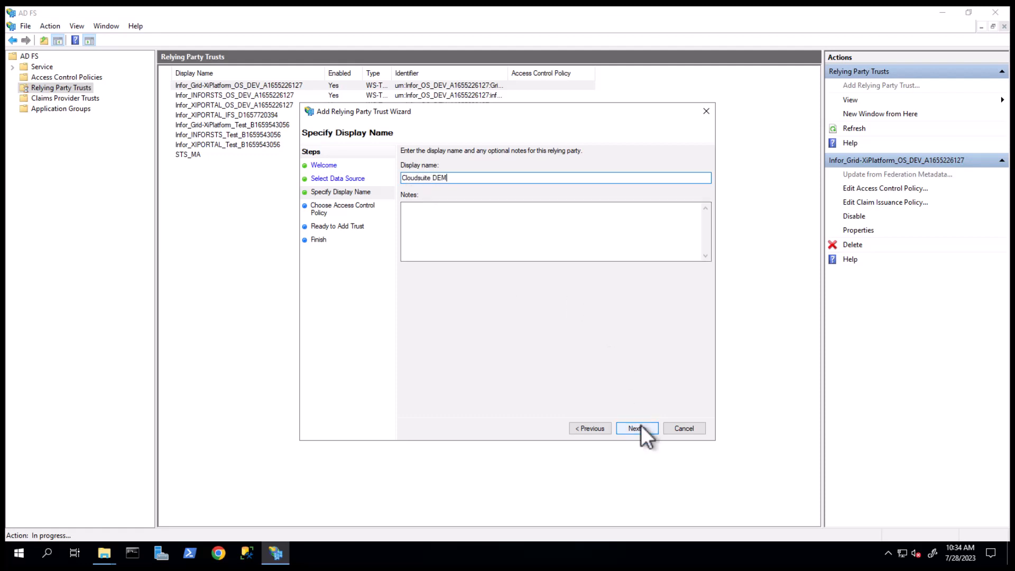
{"action": "left_click", "coordinate": [635, 428]}
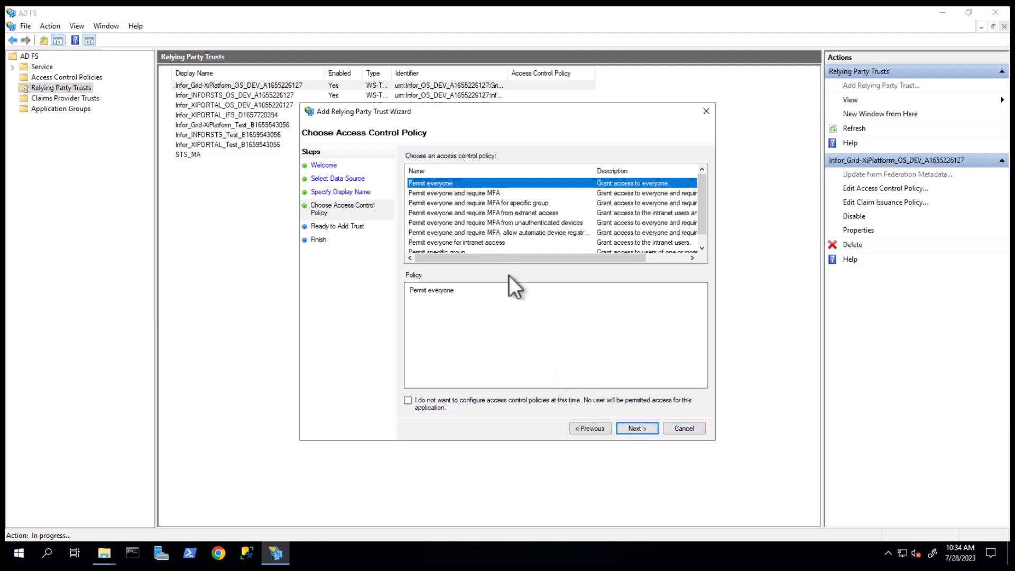
{"action": "left_click", "coordinate": [636, 427]}
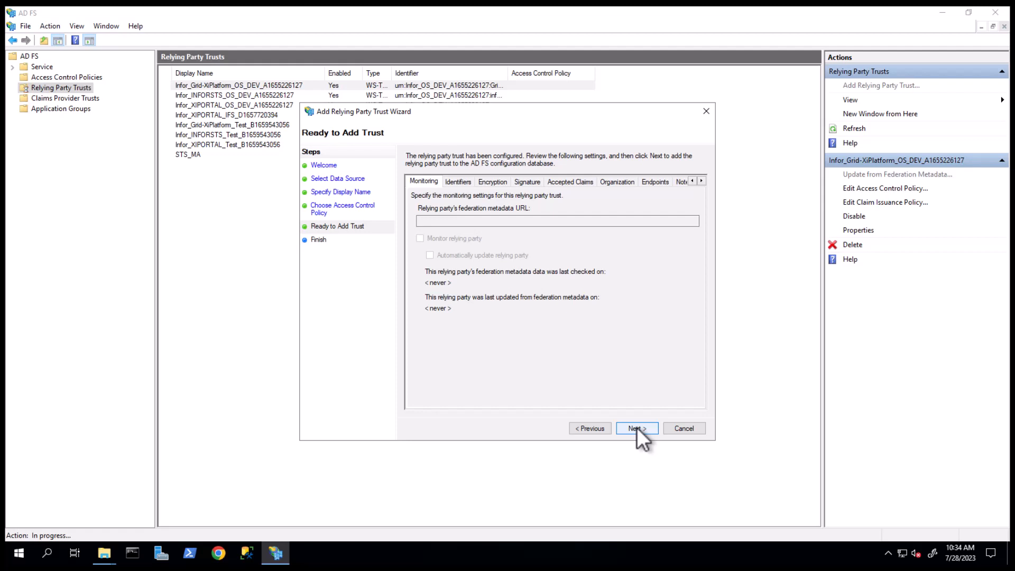
{"action": "left_click", "coordinate": [634, 427]}
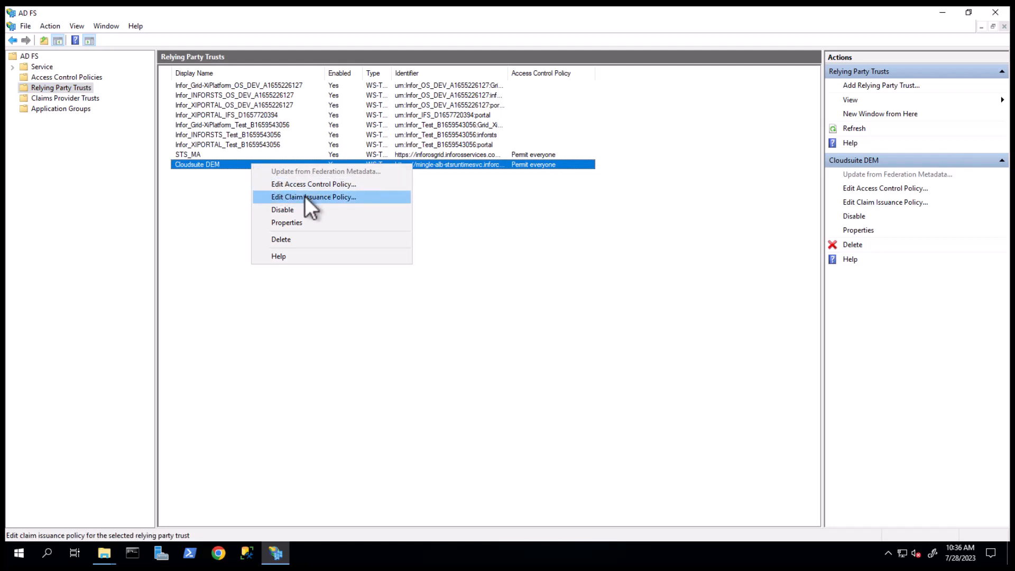
Open Edit Claim Issuance Policy for the Cloudsuite DEM trust.
{"action": "left_click", "coordinate": [313, 196]}
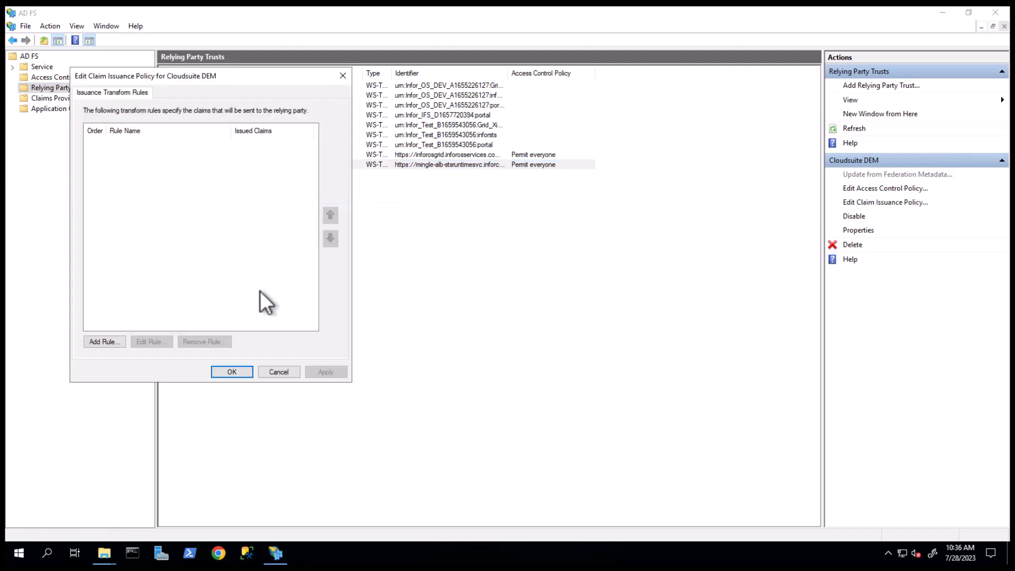
{"action": "mouse_move", "coordinate": [258, 298]}
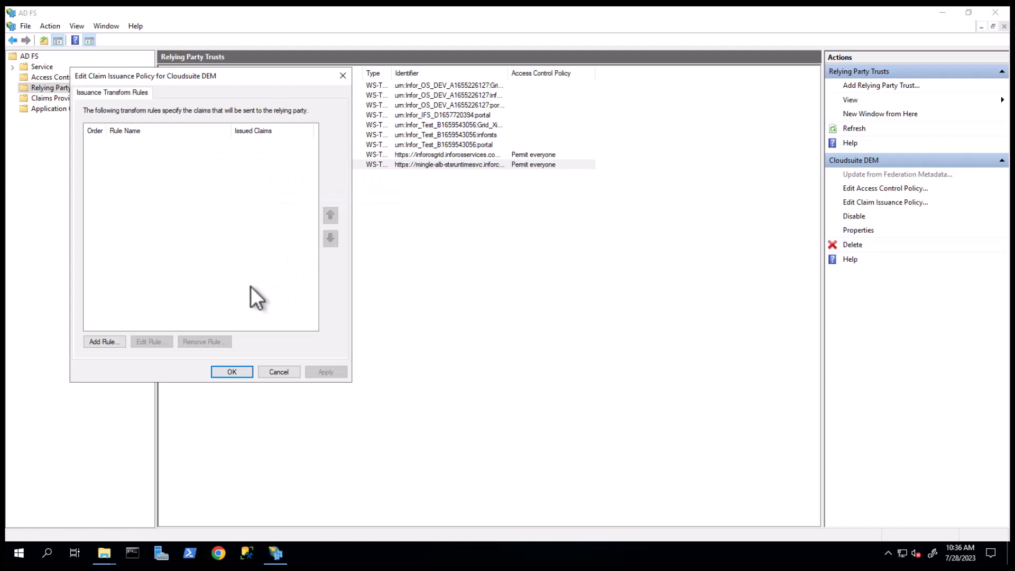
{"action": "mouse_move", "coordinate": [104, 341]}
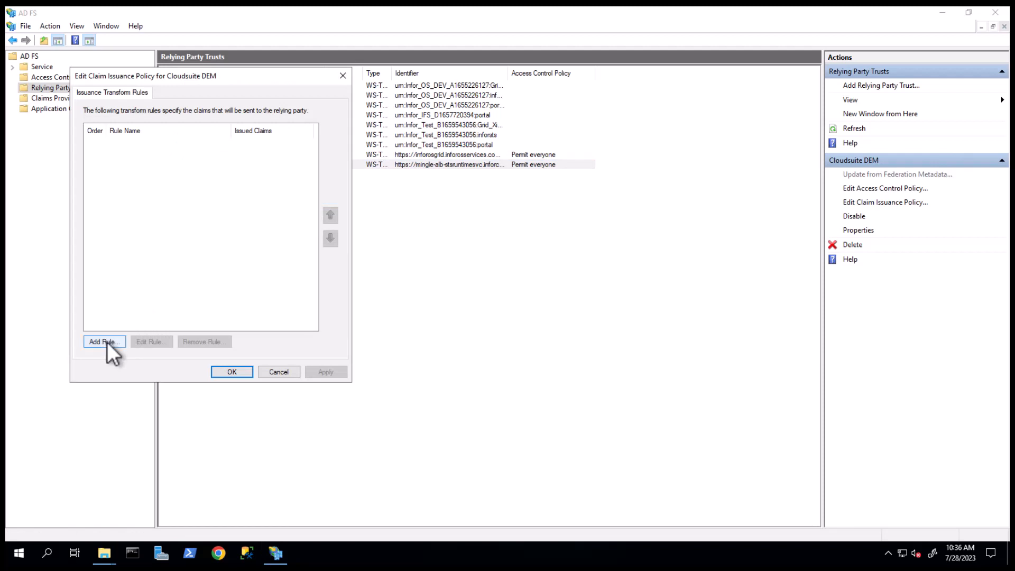
{"action": "mouse_move", "coordinate": [110, 352]}
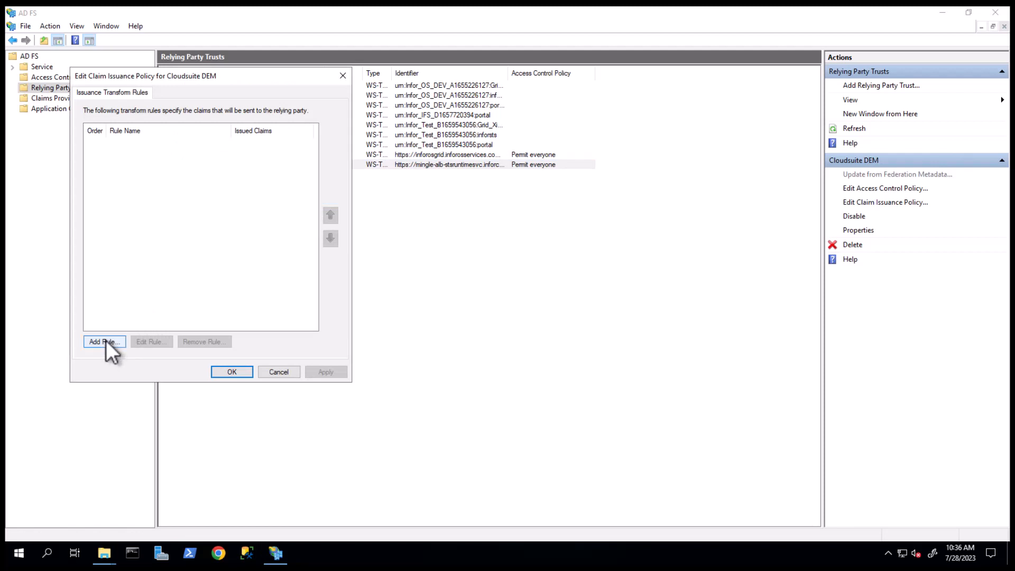
Create the 'Email to Name ID' LDAP rule mapping Active Directory E-Mail-Addresses.
{"action": "left_click", "coordinate": [104, 341]}
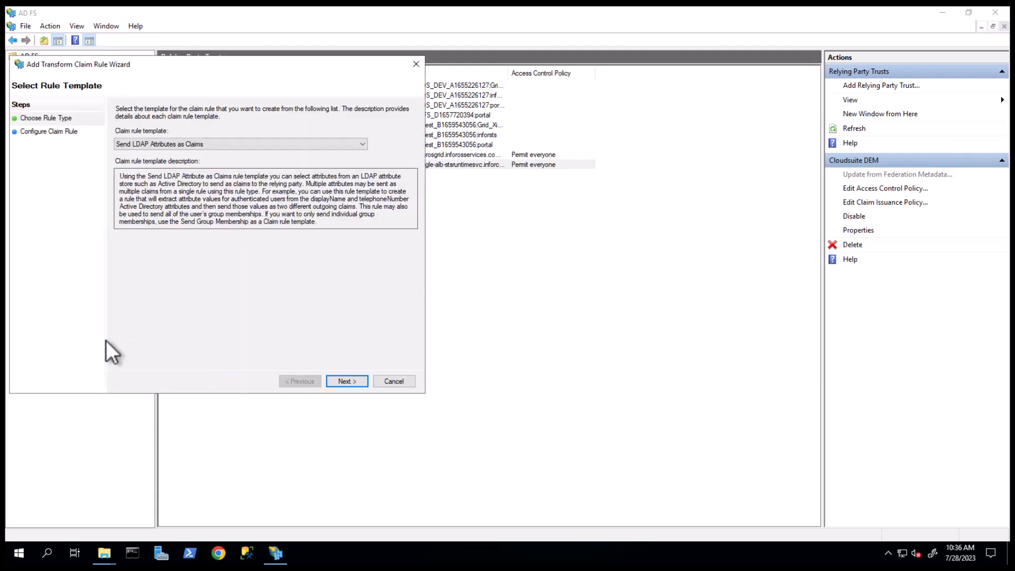
{"action": "mouse_move", "coordinate": [242, 329]}
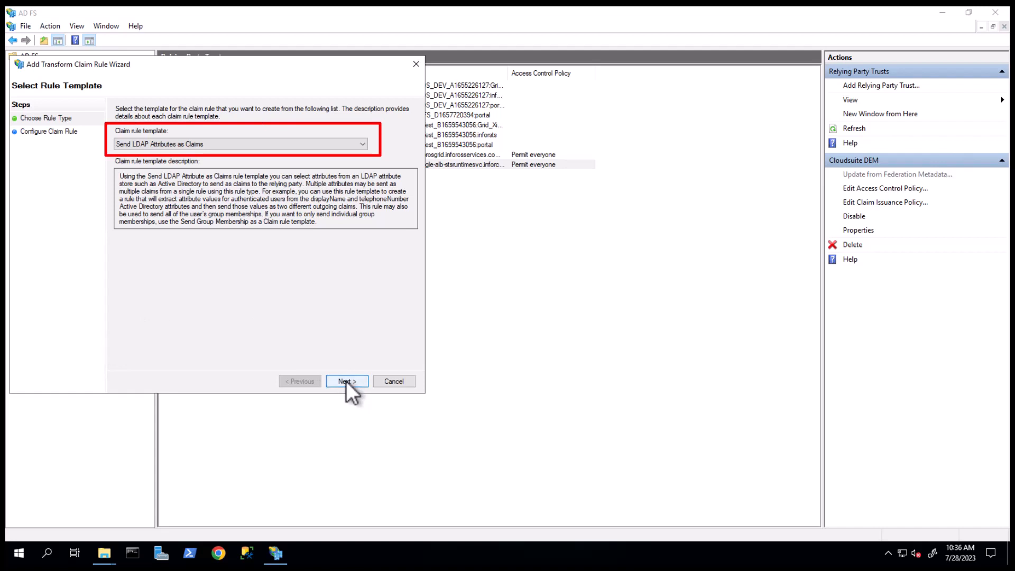
{"action": "left_click", "coordinate": [346, 380]}
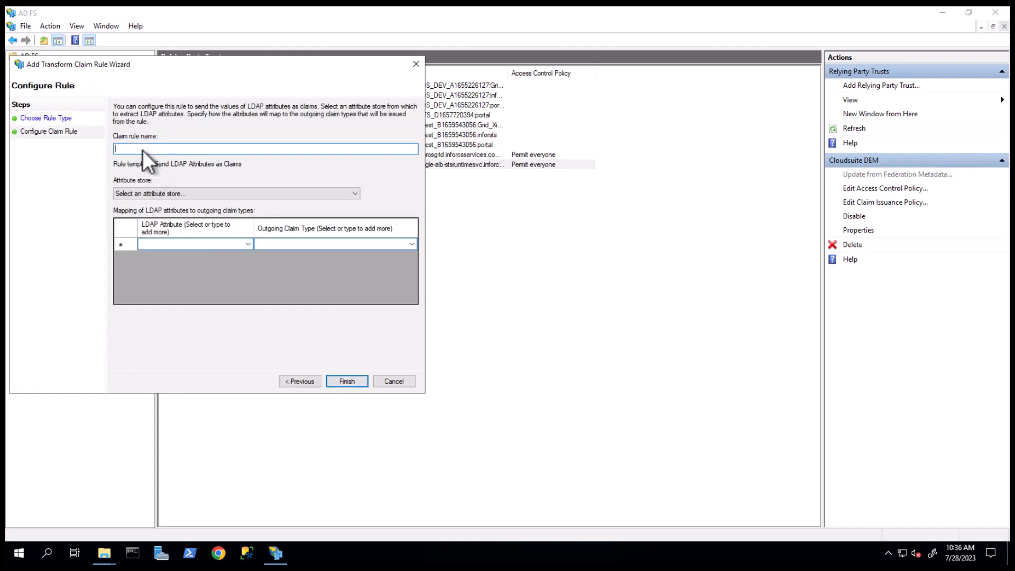
{"action": "type", "text": "Email to Name ID"}
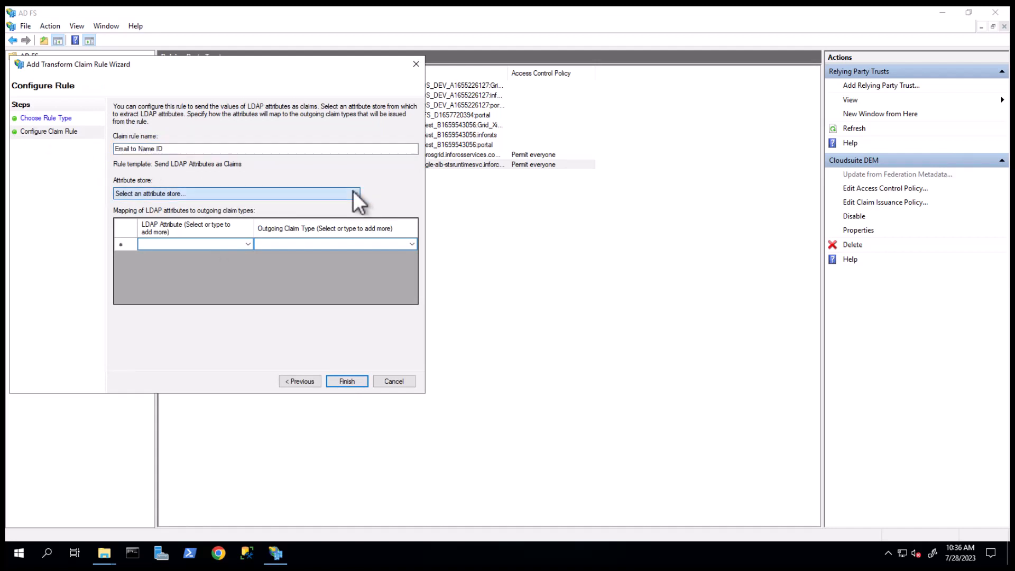
{"action": "left_click", "coordinate": [236, 192]}
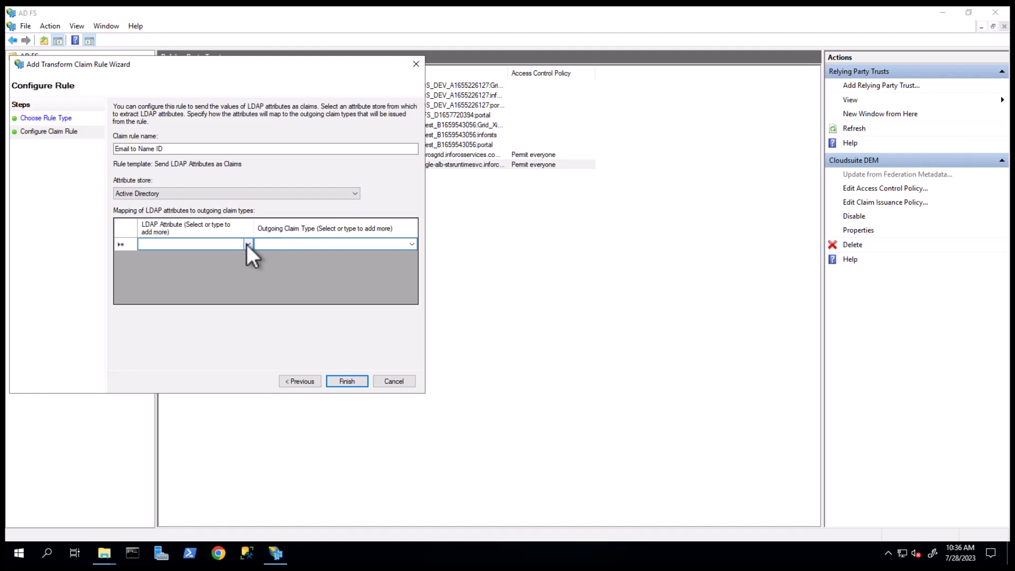
{"action": "left_click", "coordinate": [248, 244]}
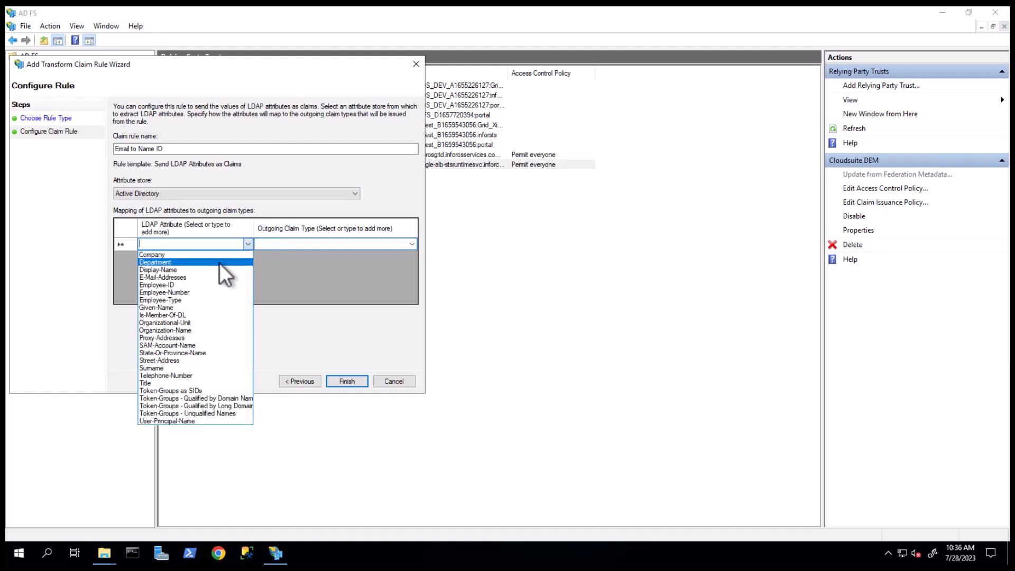
{"action": "left_click", "coordinate": [163, 277]}
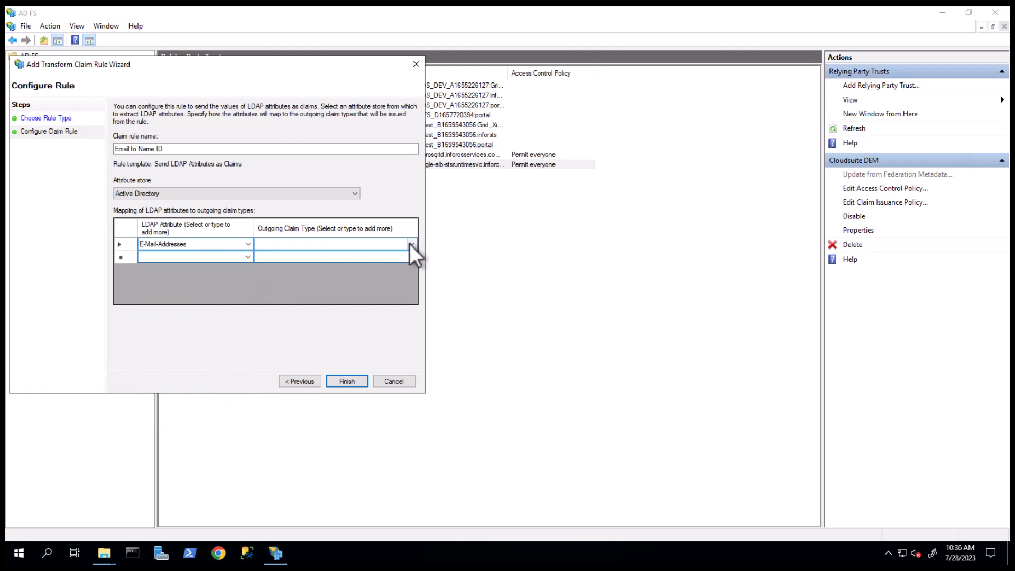
{"action": "left_click", "coordinate": [412, 245]}
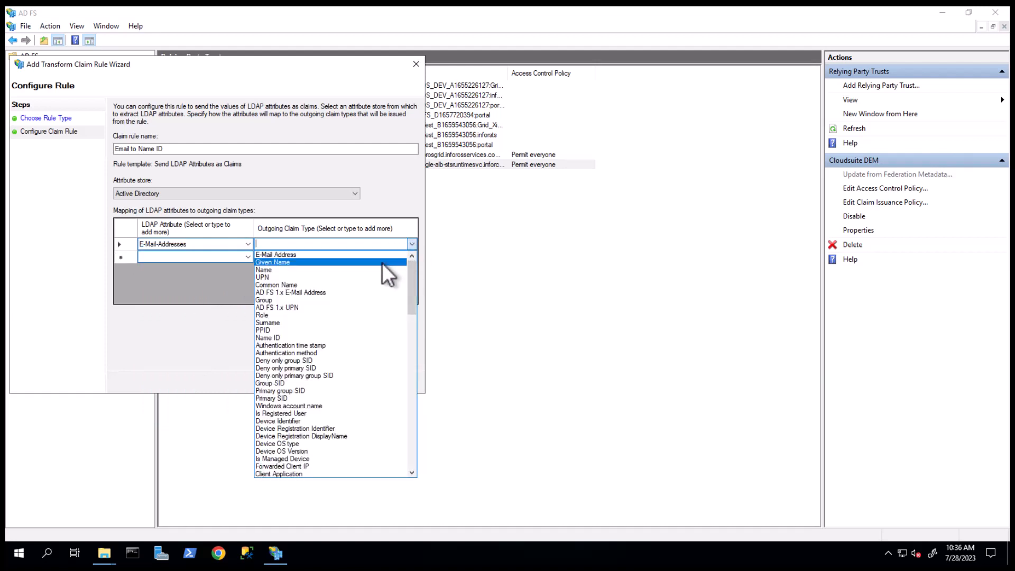
{"action": "mouse_move", "coordinate": [305, 337]}
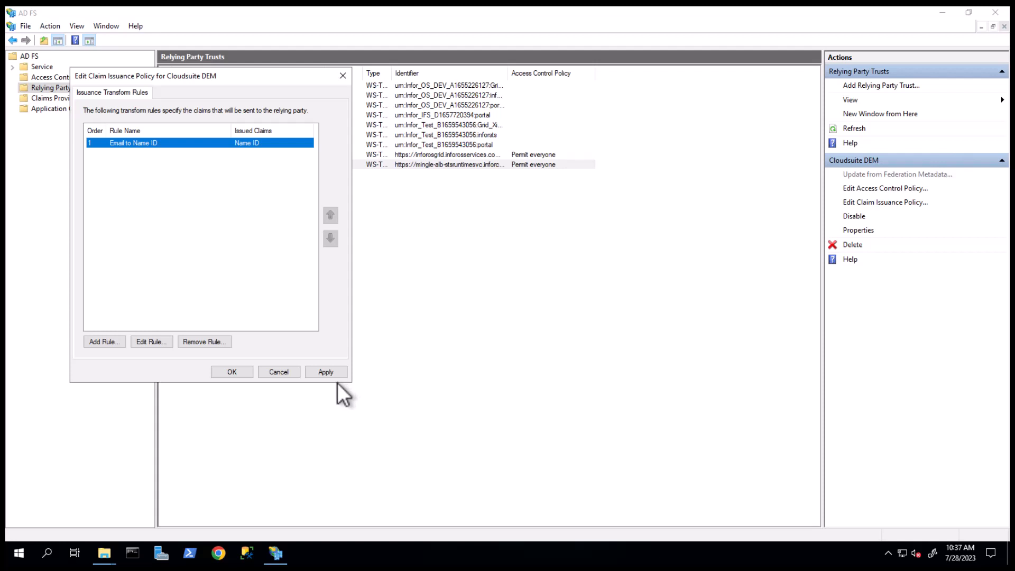
Apply the Email to Name ID rule and close the Cloudsuite DEM policy dialog.
{"action": "left_click", "coordinate": [325, 372]}
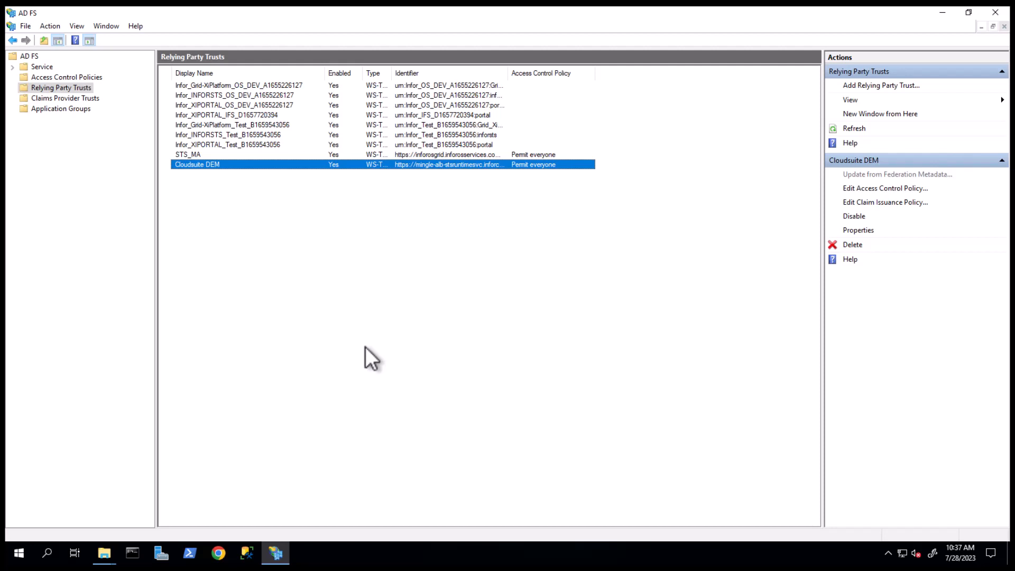
{"action": "mouse_move", "coordinate": [386, 358]}
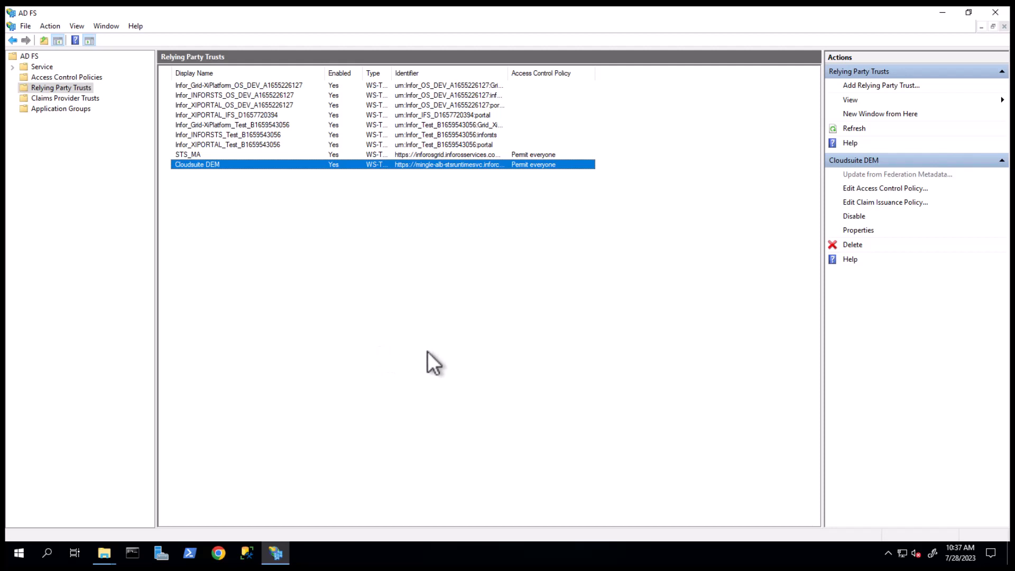
{"action": "mouse_move", "coordinate": [488, 355]}
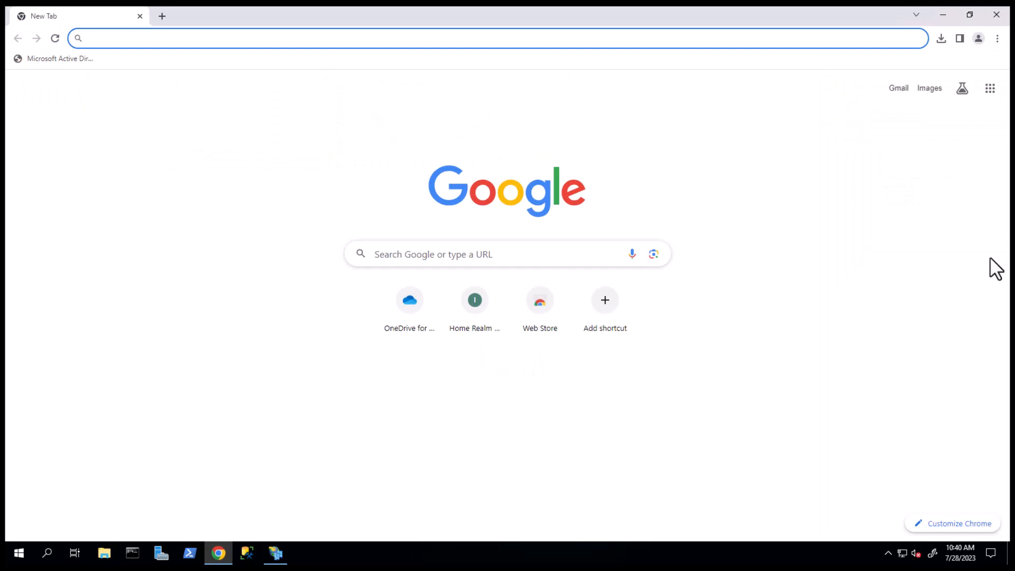
Enter adfs.inforosservices.com/federationmetadata/2007-06/federationmetadata.xml in the address bar.
{"action": "left_click", "coordinate": [129, 38]}
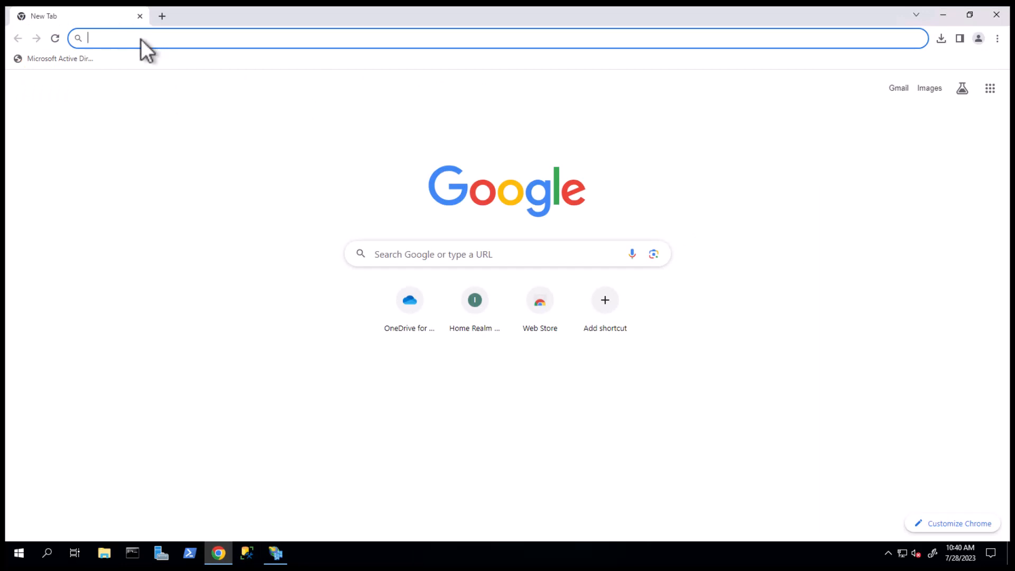
{"action": "type", "text": "adfs.inforosservices.com/federationmetadata/2007-06/federationmetadata.xml"}
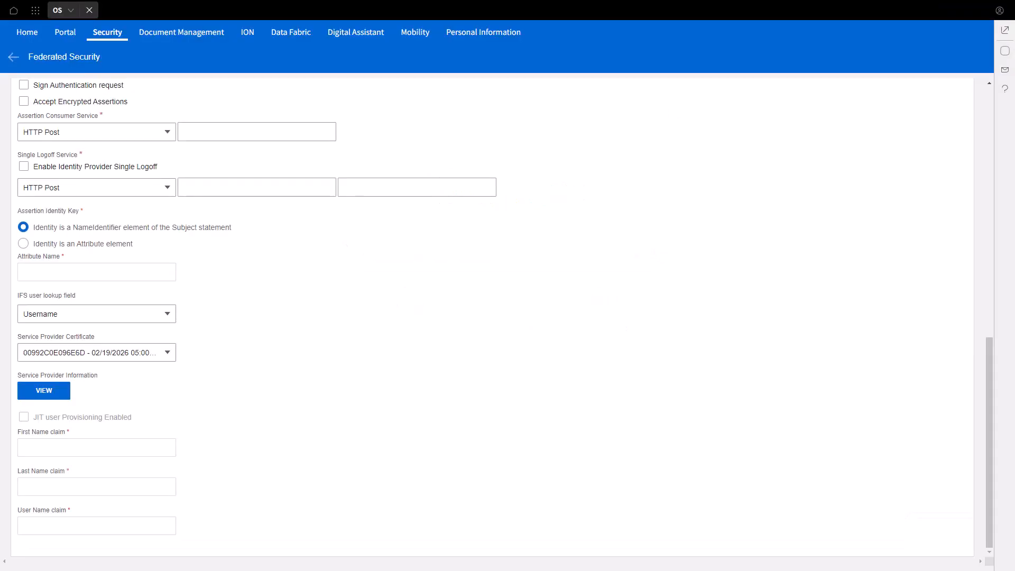
{"action": "mouse_move", "coordinate": [461, 296]}
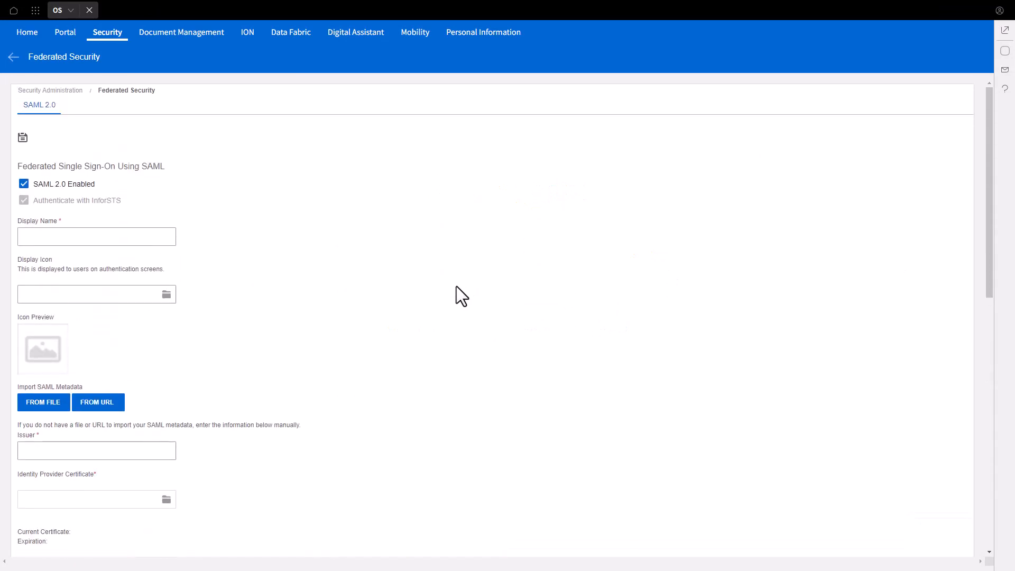
{"action": "mouse_move", "coordinate": [43, 402]}
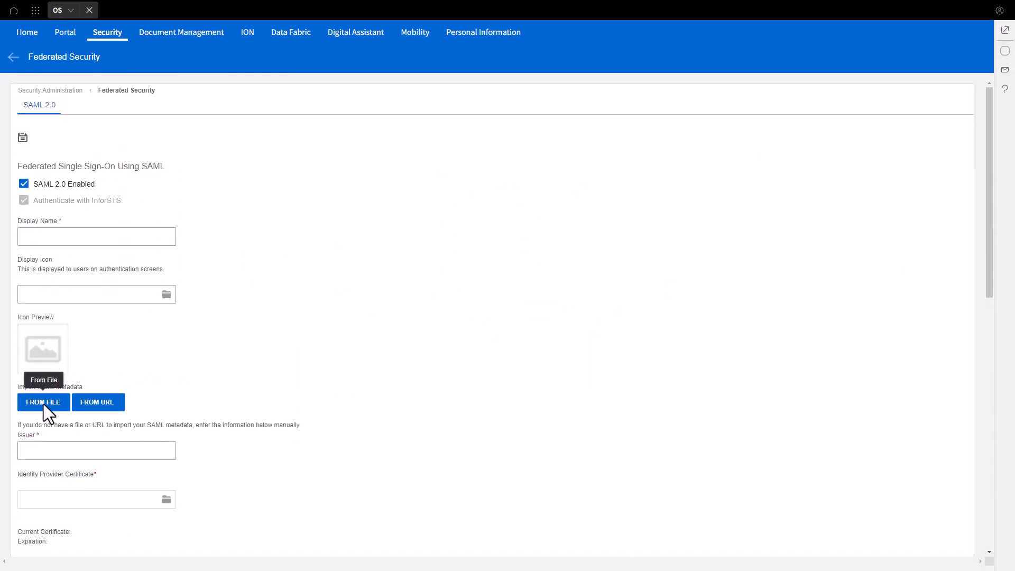
Import 'federationmetadata (3).xml' as the SAML metadata from file.
{"action": "left_click", "coordinate": [43, 401]}
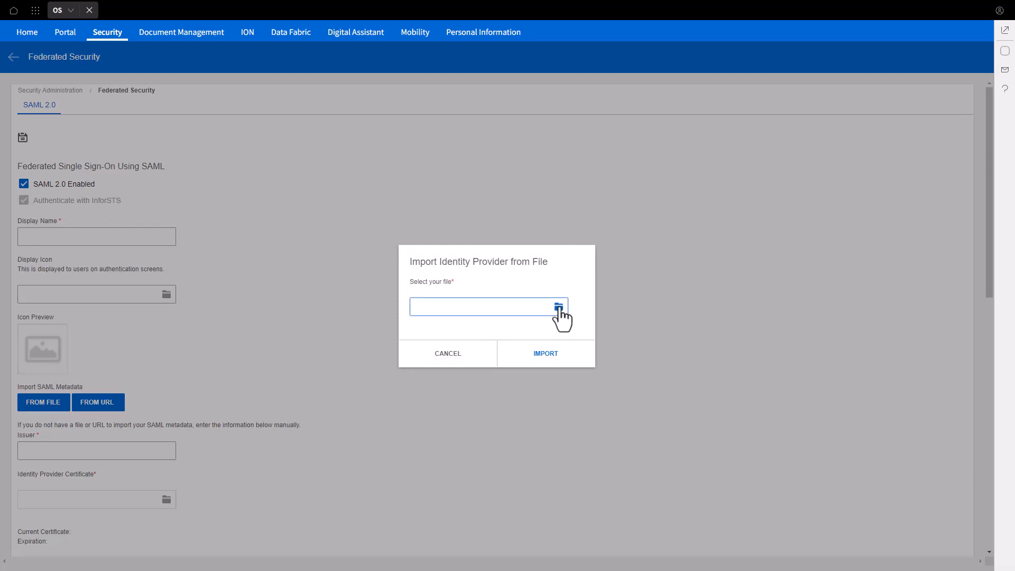
{"action": "left_click", "coordinate": [559, 306]}
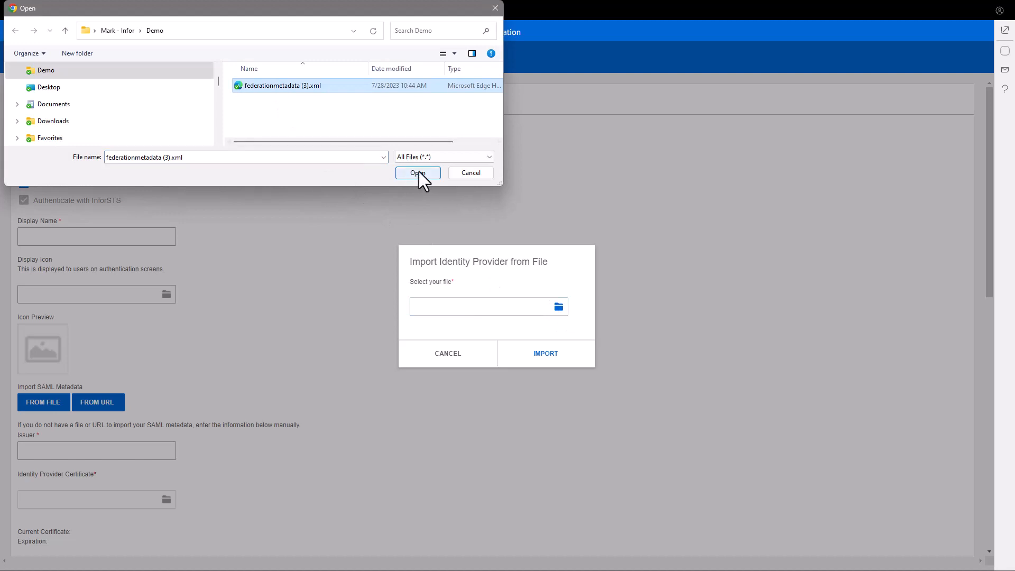
{"action": "left_click", "coordinate": [418, 172]}
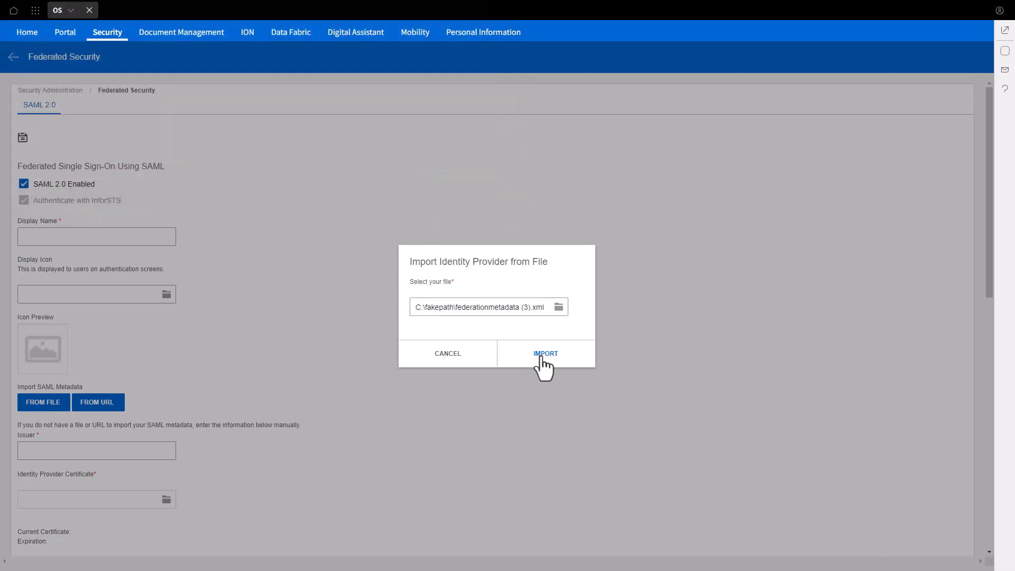
{"action": "left_click", "coordinate": [545, 353]}
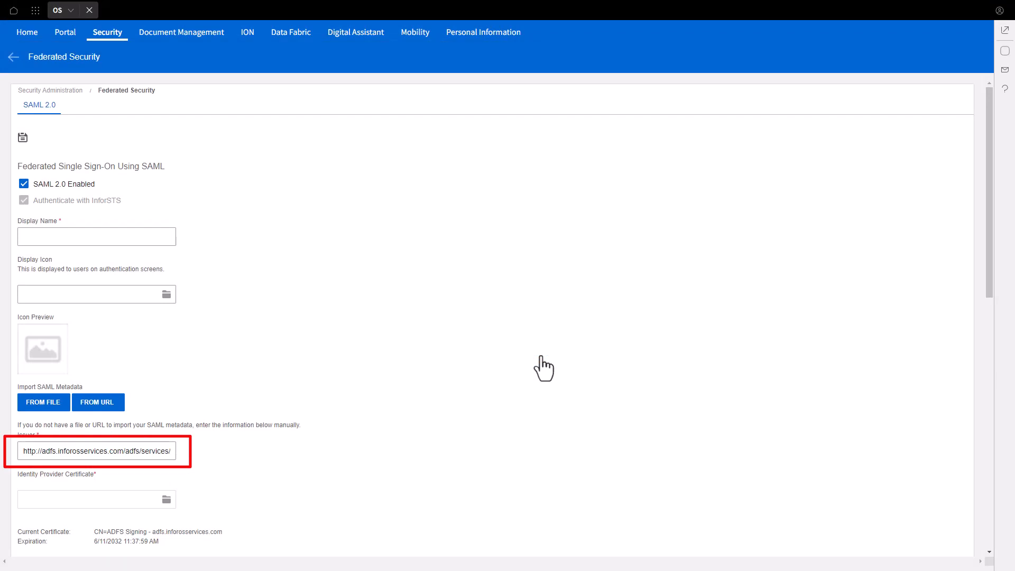
{"action": "mouse_move", "coordinate": [547, 364]}
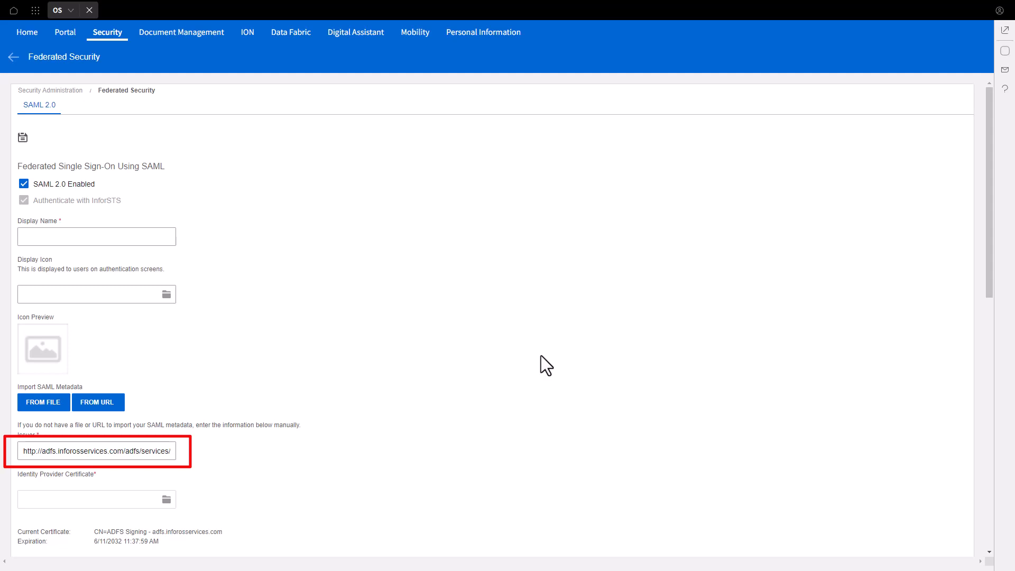
{"action": "mouse_move", "coordinate": [97, 236]}
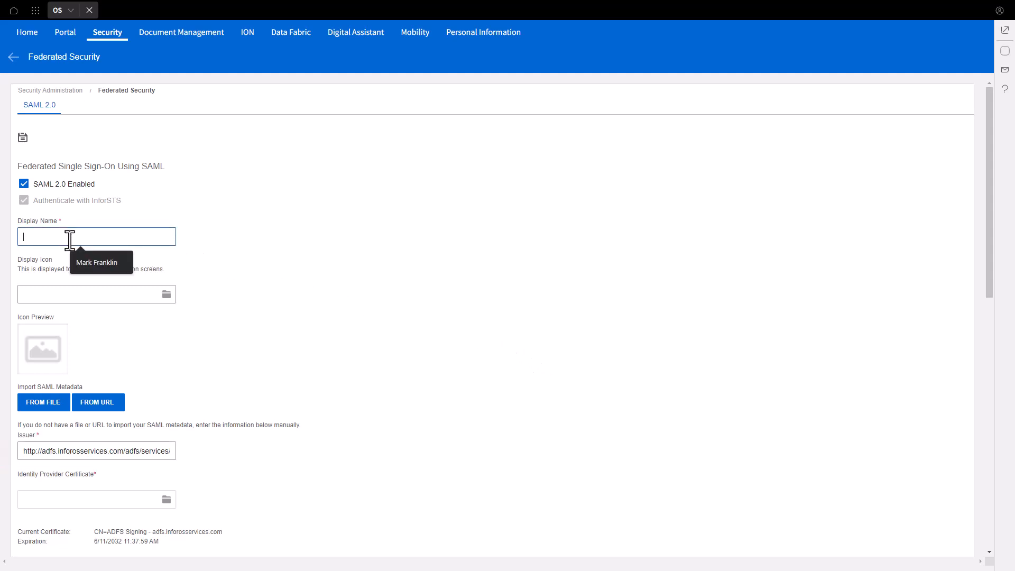
Set the identity provider display name to 'ADFS' and save the settings.
{"action": "type", "text": "ADFS"}
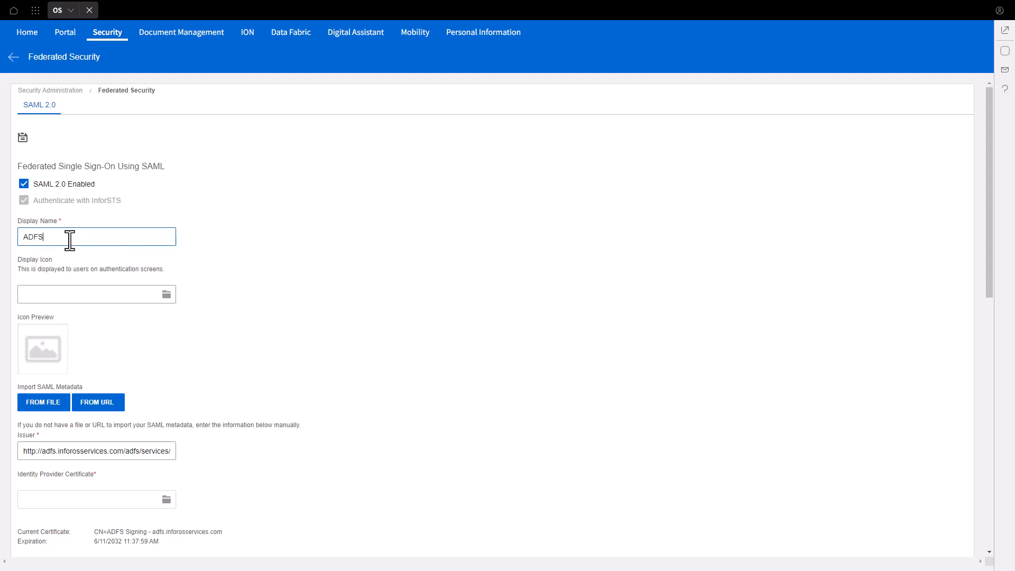
{"action": "mouse_move", "coordinate": [279, 250]}
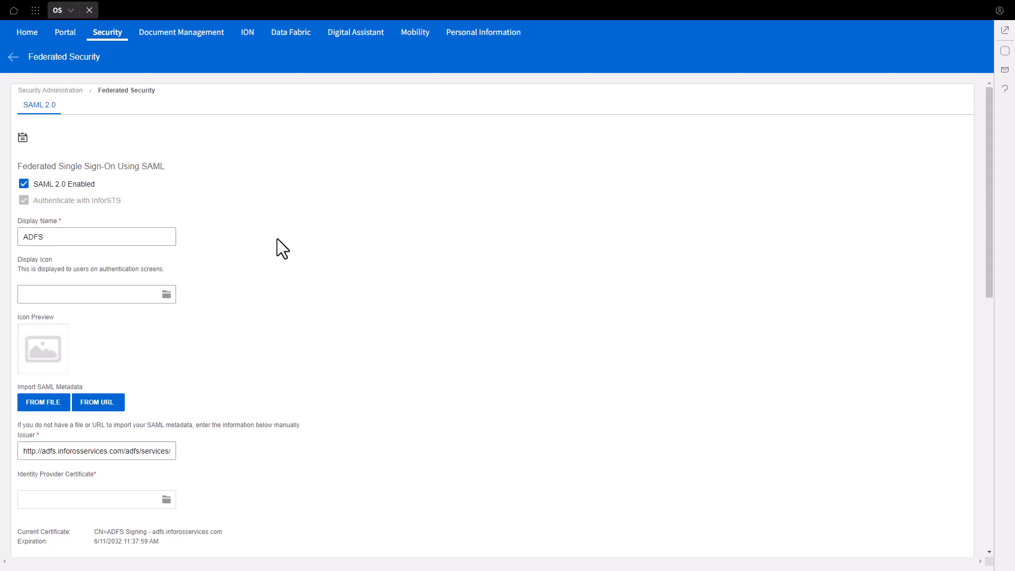
{"action": "mouse_move", "coordinate": [22, 137]}
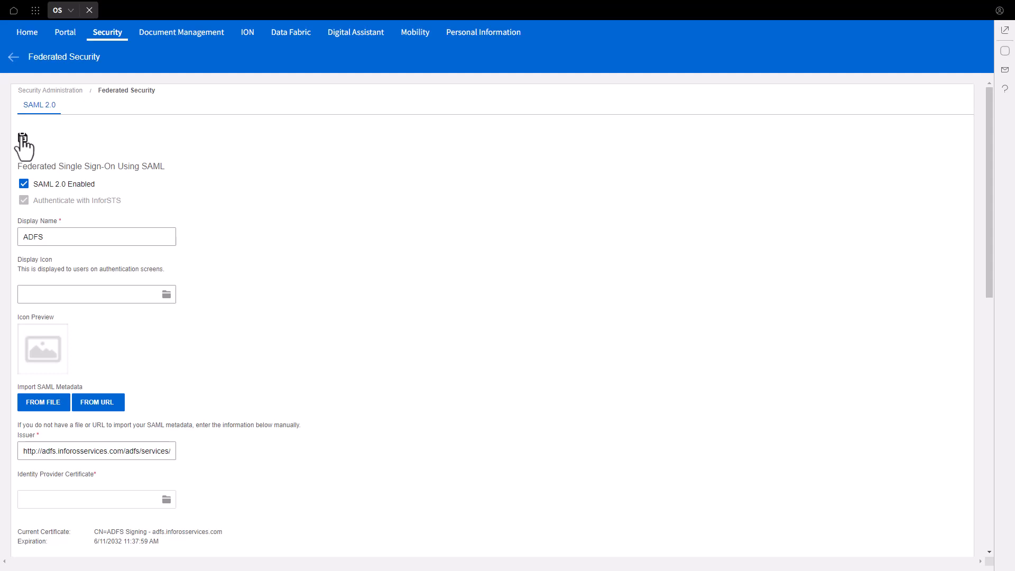
{"action": "left_click", "coordinate": [22, 137]}
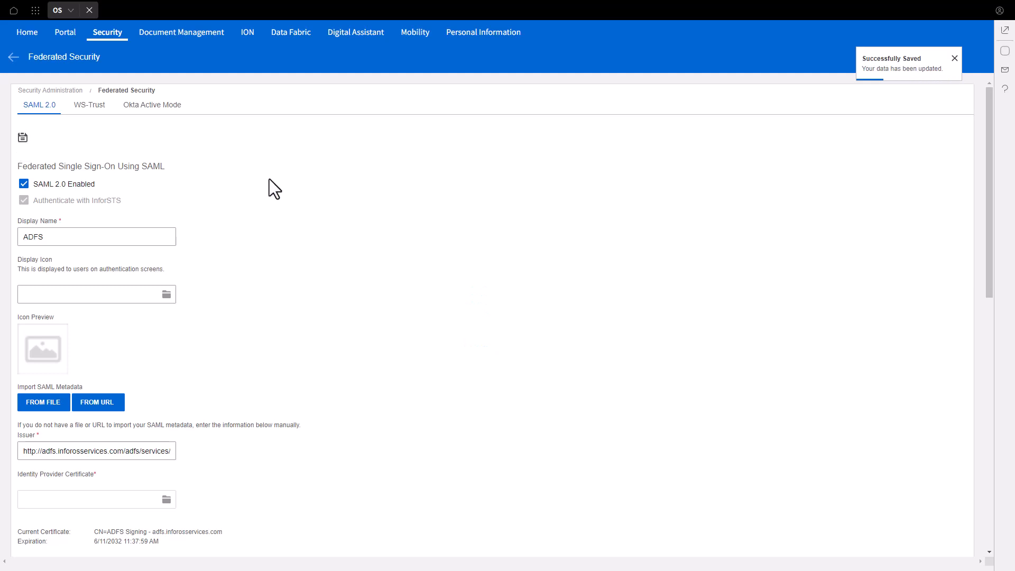
{"action": "mouse_move", "coordinate": [22, 78]}
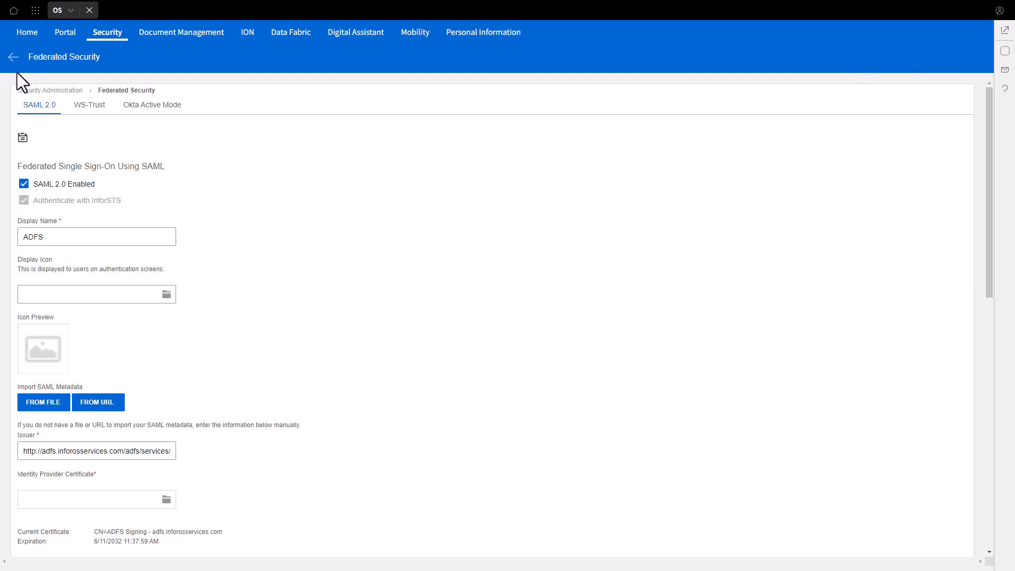
Enable 'Allow users to choose the authentication mode' in Authentication URL Options.
{"action": "left_click", "coordinate": [13, 57]}
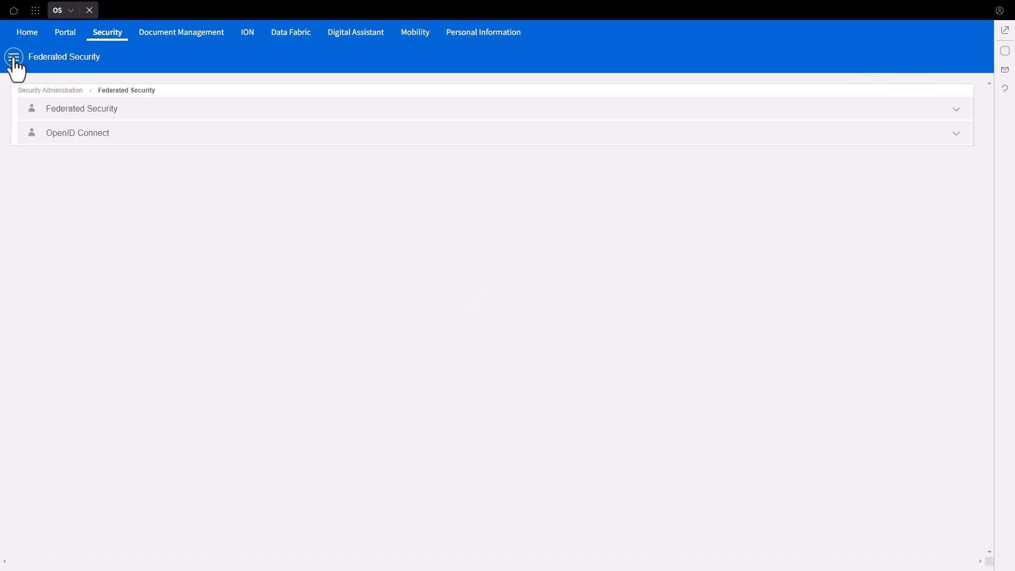
{"action": "left_click", "coordinate": [12, 57]}
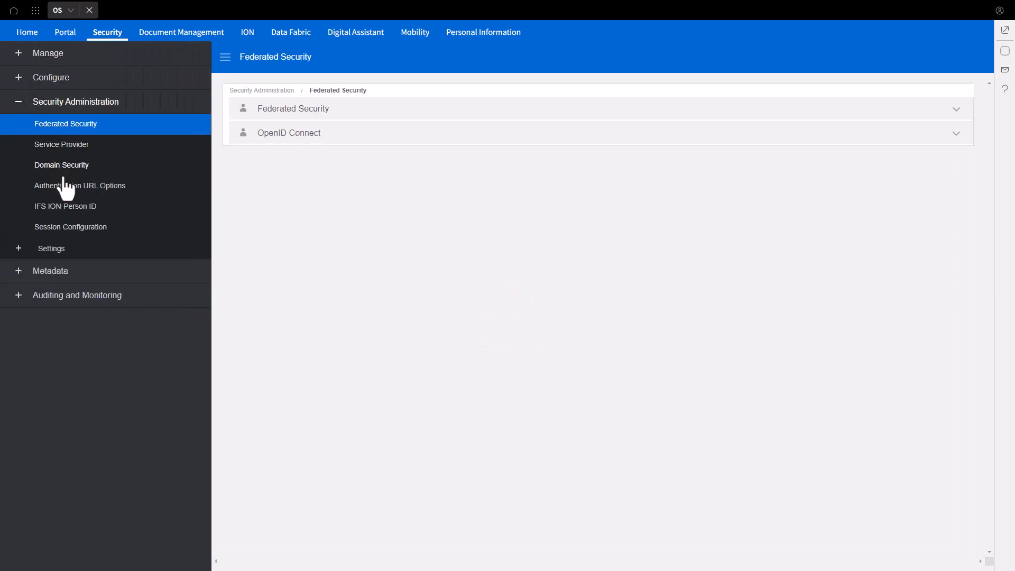
{"action": "mouse_move", "coordinate": [75, 193]}
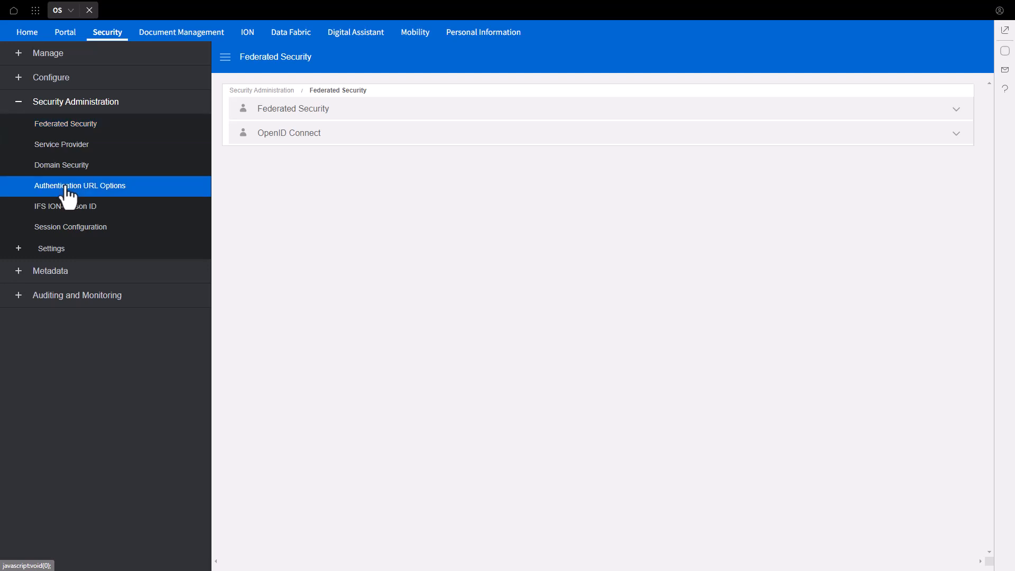
{"action": "left_click", "coordinate": [80, 186]}
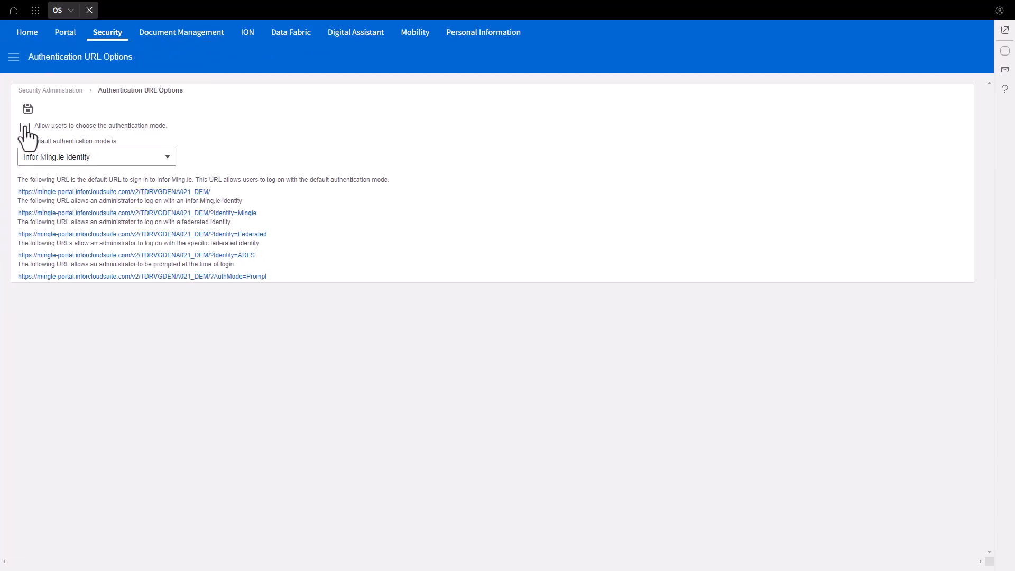
{"action": "left_click", "coordinate": [25, 126]}
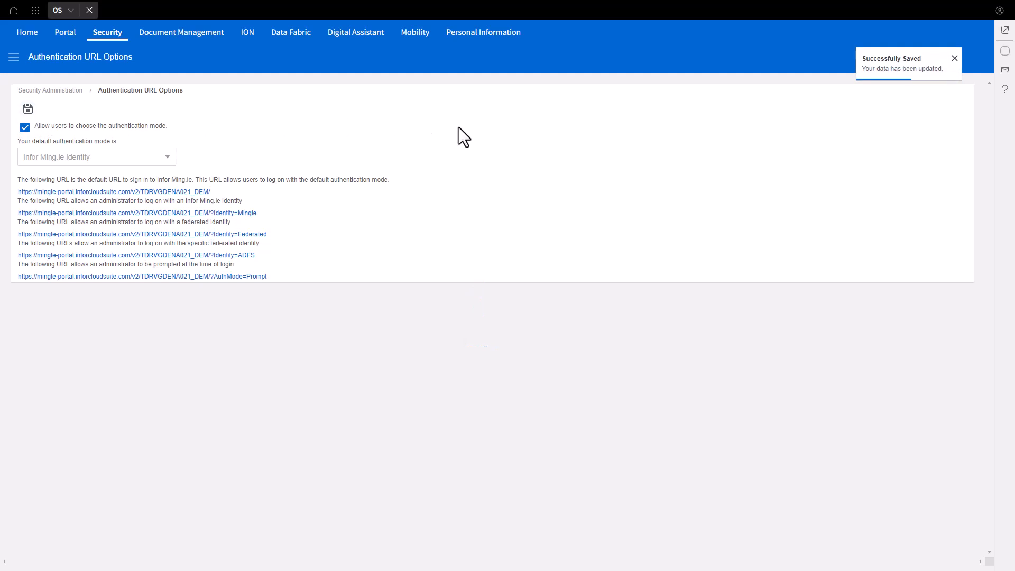
{"action": "mouse_move", "coordinate": [502, 158]}
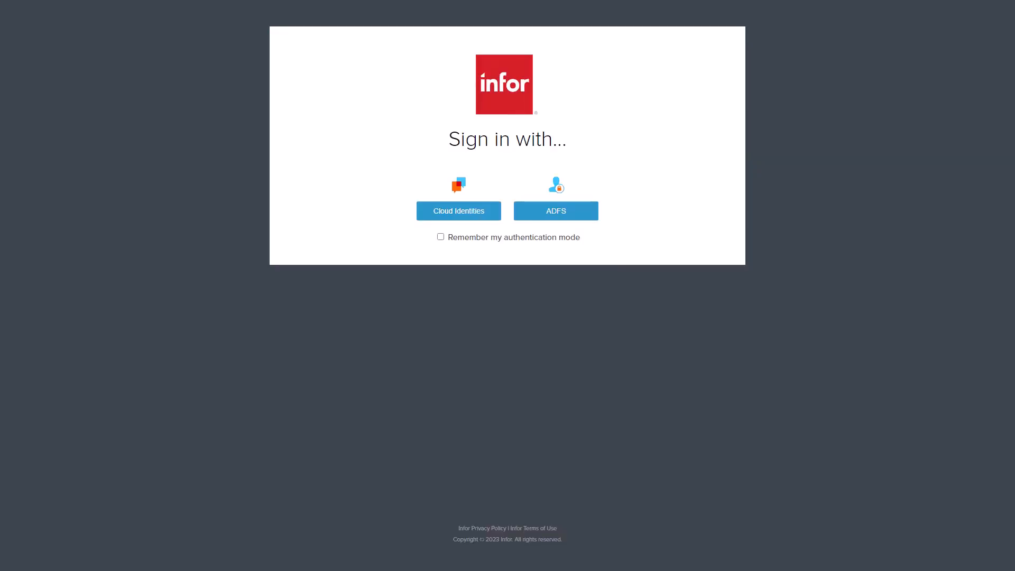
{"action": "mouse_move", "coordinate": [666, 392]}
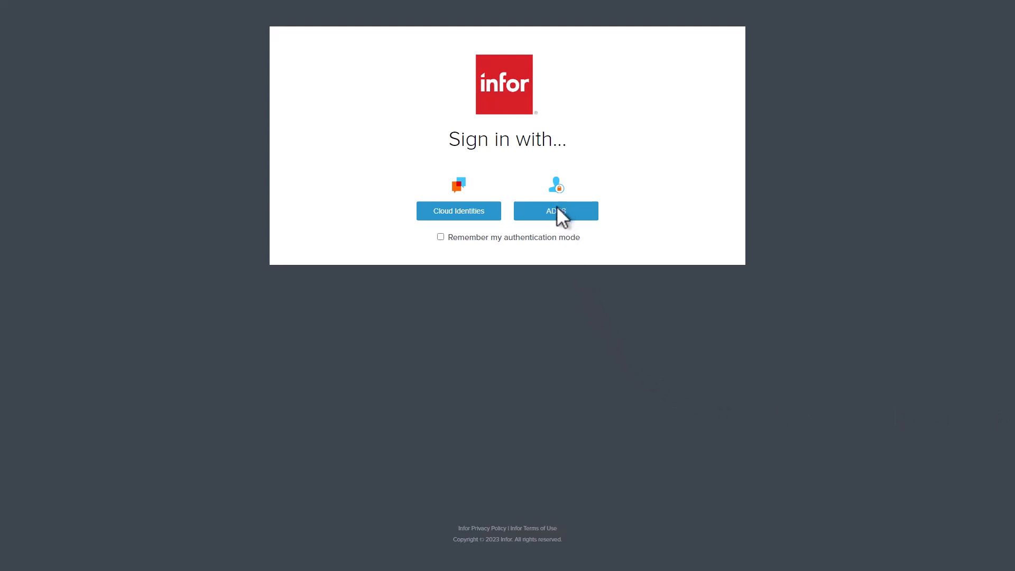
Choose ADFS on the 'Sign in with...' page.
{"action": "left_click", "coordinate": [555, 210]}
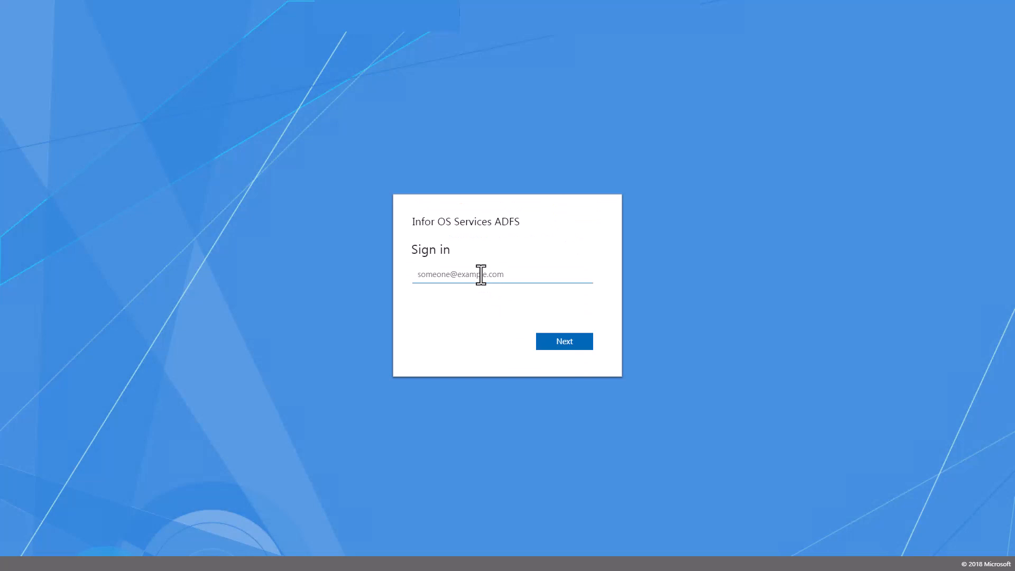
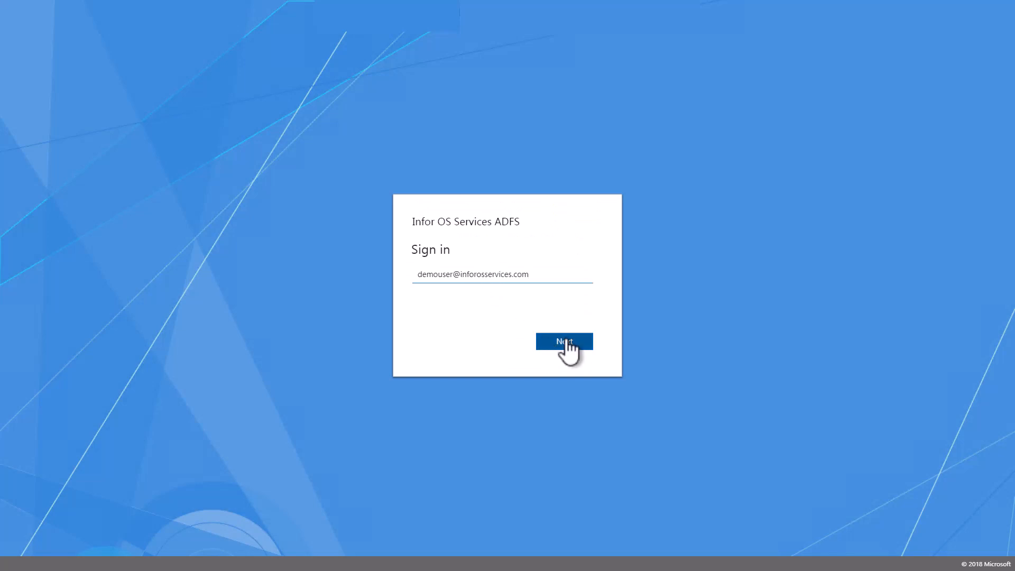
{"action": "left_click", "coordinate": [563, 340]}
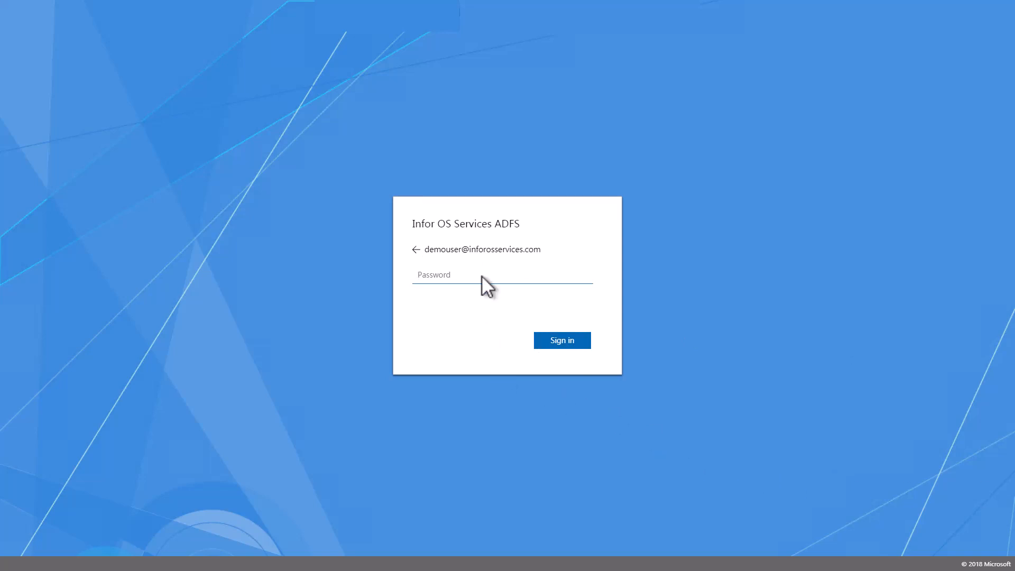
{"action": "left_click", "coordinate": [561, 340]}
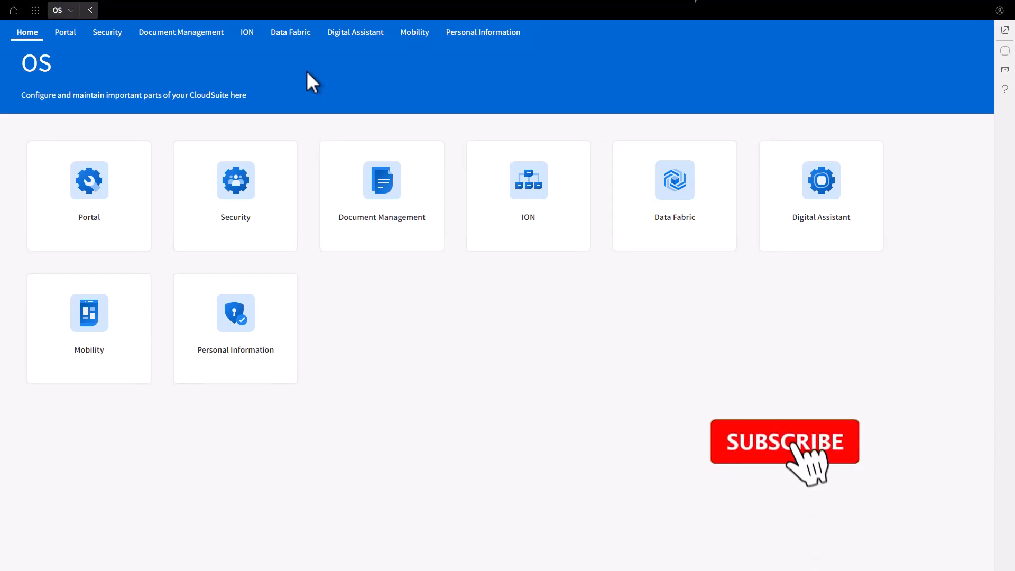
{"action": "left_click", "coordinate": [783, 442]}
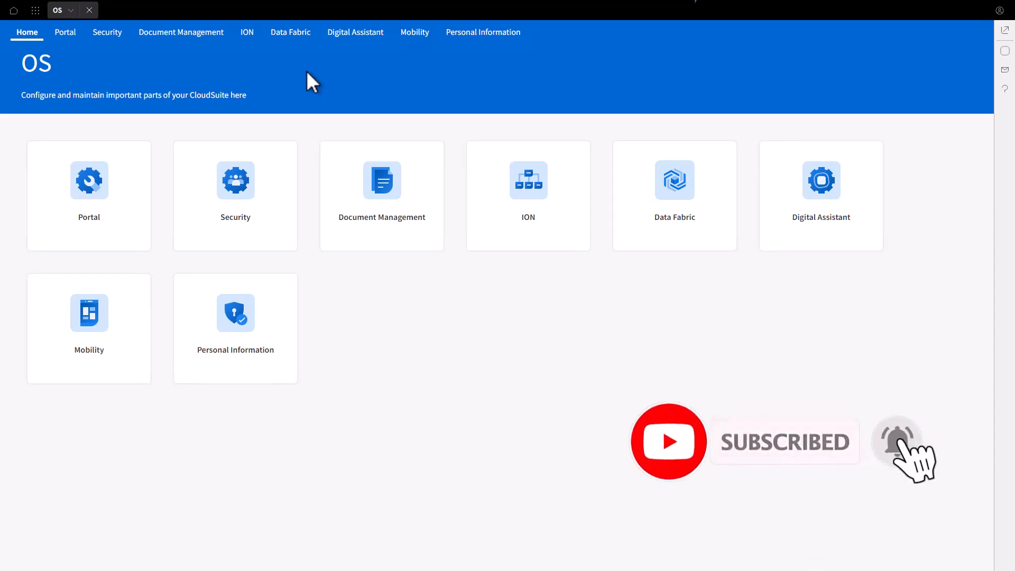